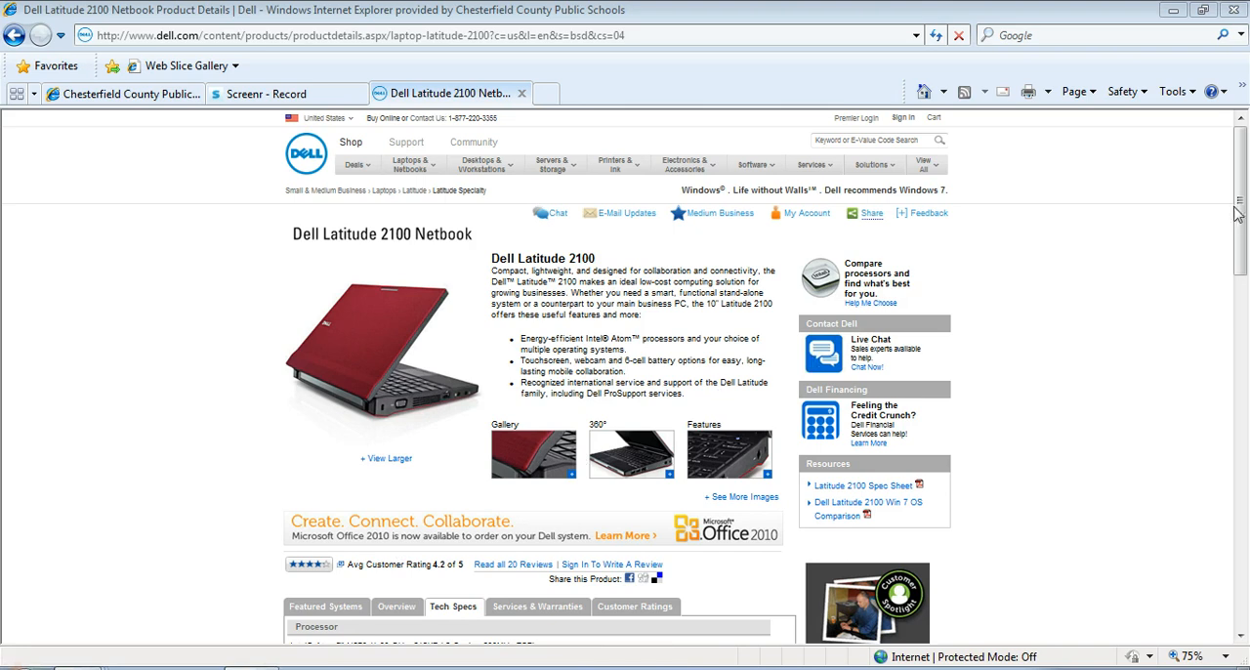
Scroll the Dell Latitude 2100 page down to the Tech Specs section
{"action": "scroll", "scroll_direction": "down", "scroll_amount": 3}
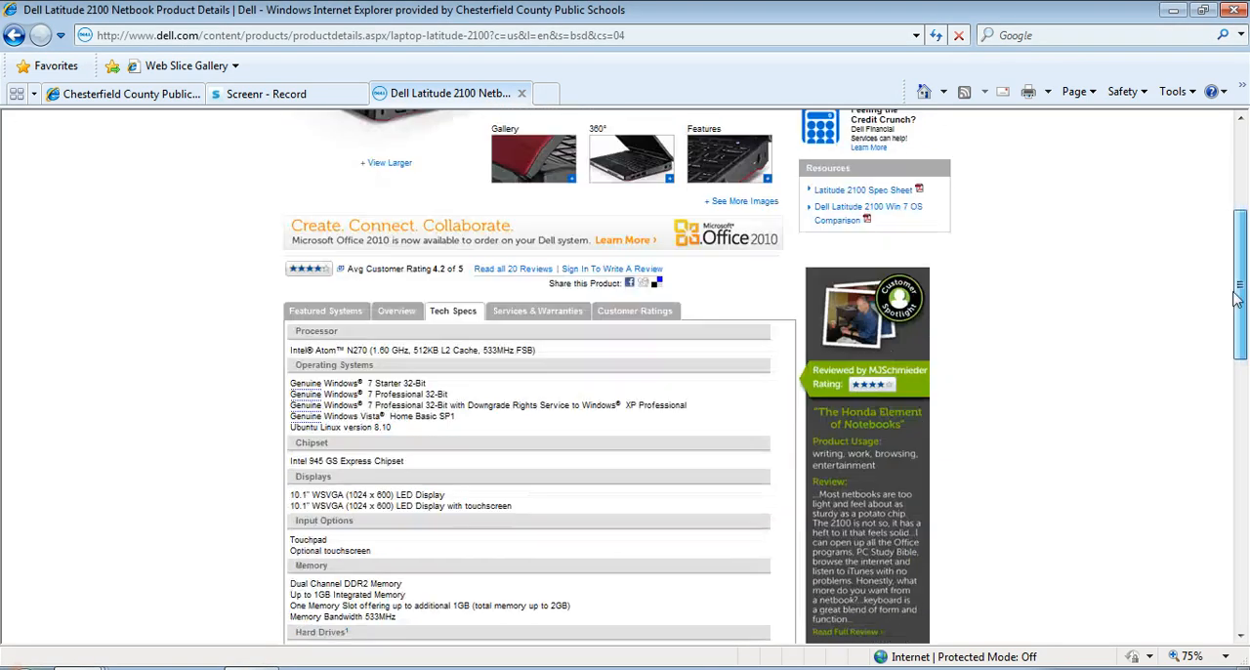
{"action": "scroll", "scroll_direction": "down", "scroll_amount": 3}
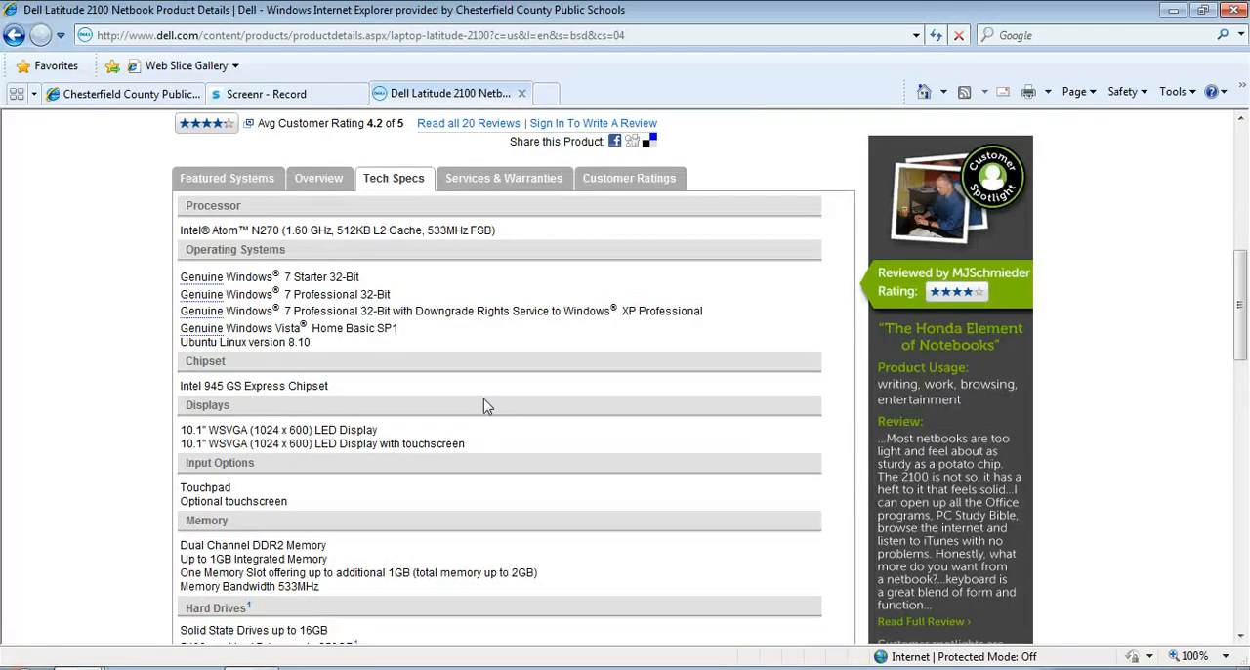
{"action": "mouse_move", "coordinate": [543, 428]}
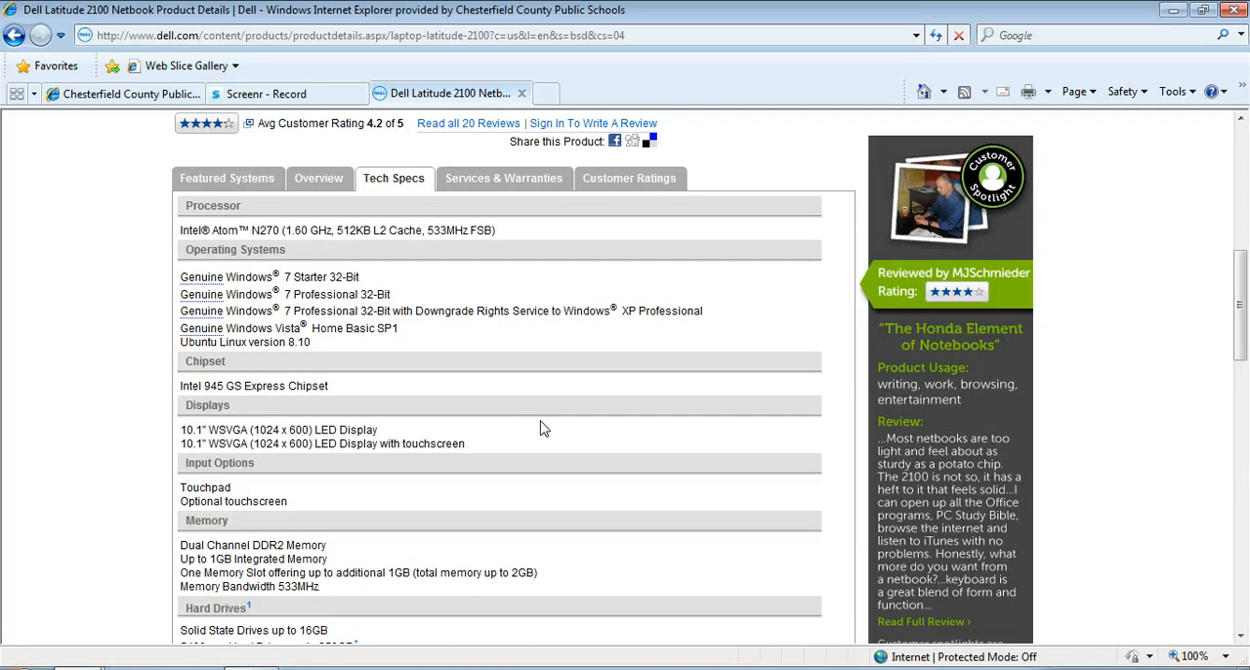
{"action": "mouse_move", "coordinate": [557, 450]}
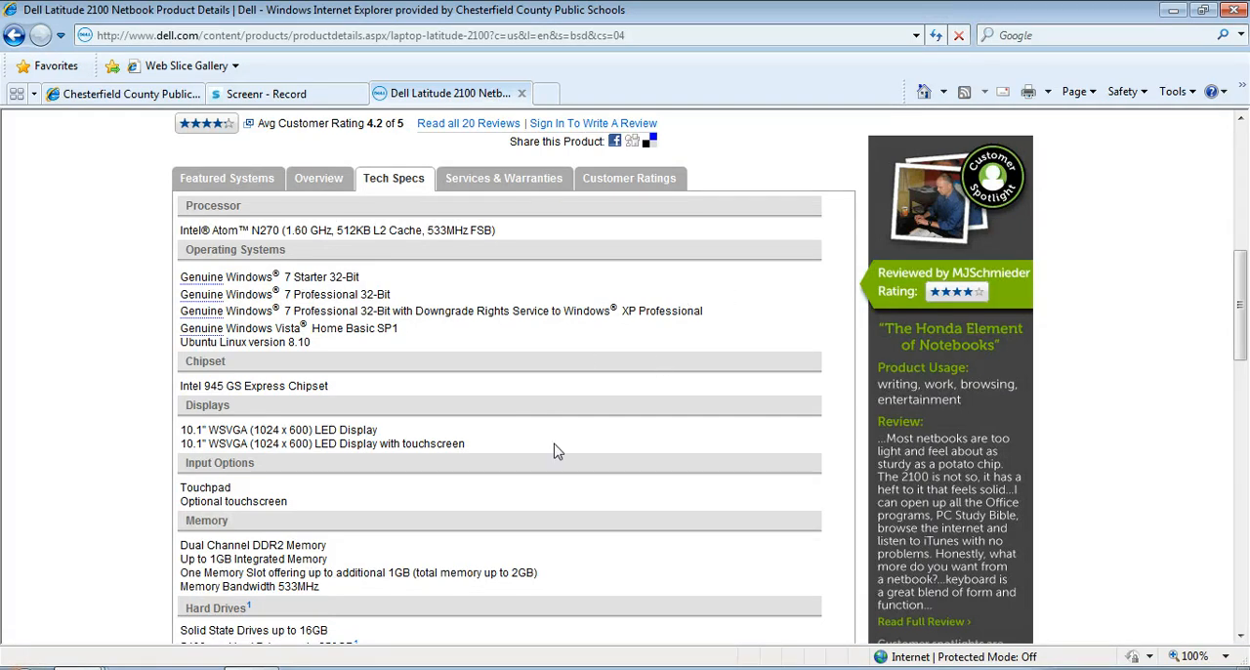
{"action": "mouse_move", "coordinate": [731, 301]}
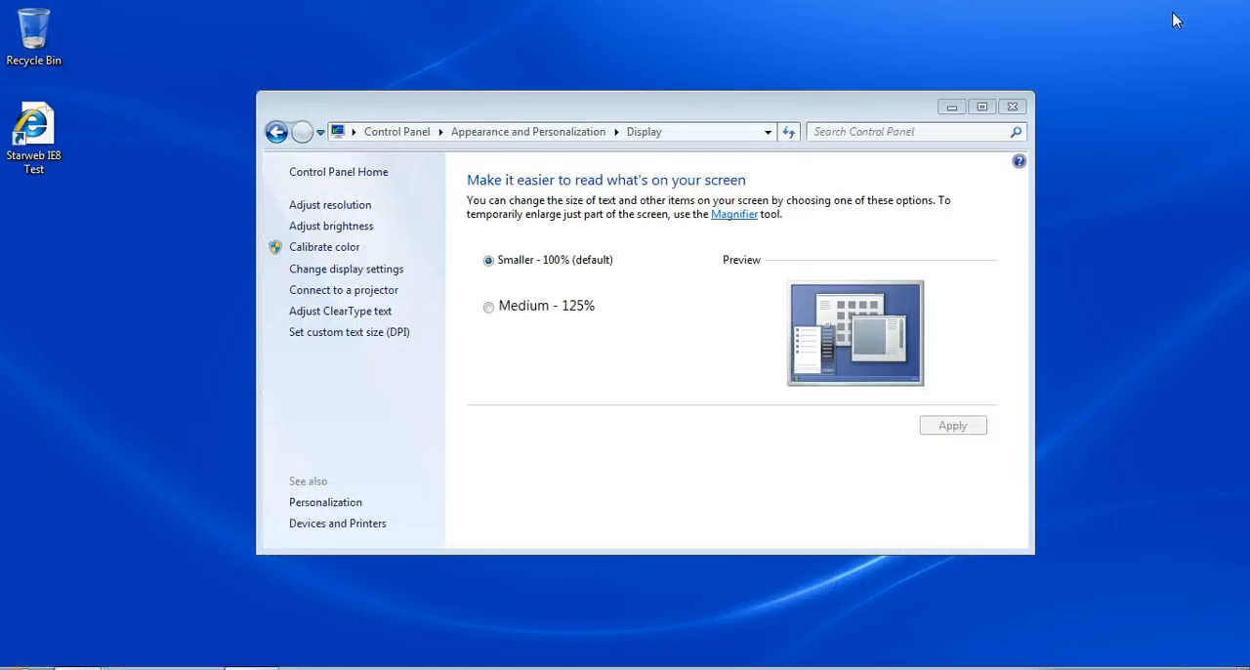
Close the Display settings window, leaving only the desktop
{"action": "left_click", "coordinate": [1012, 105]}
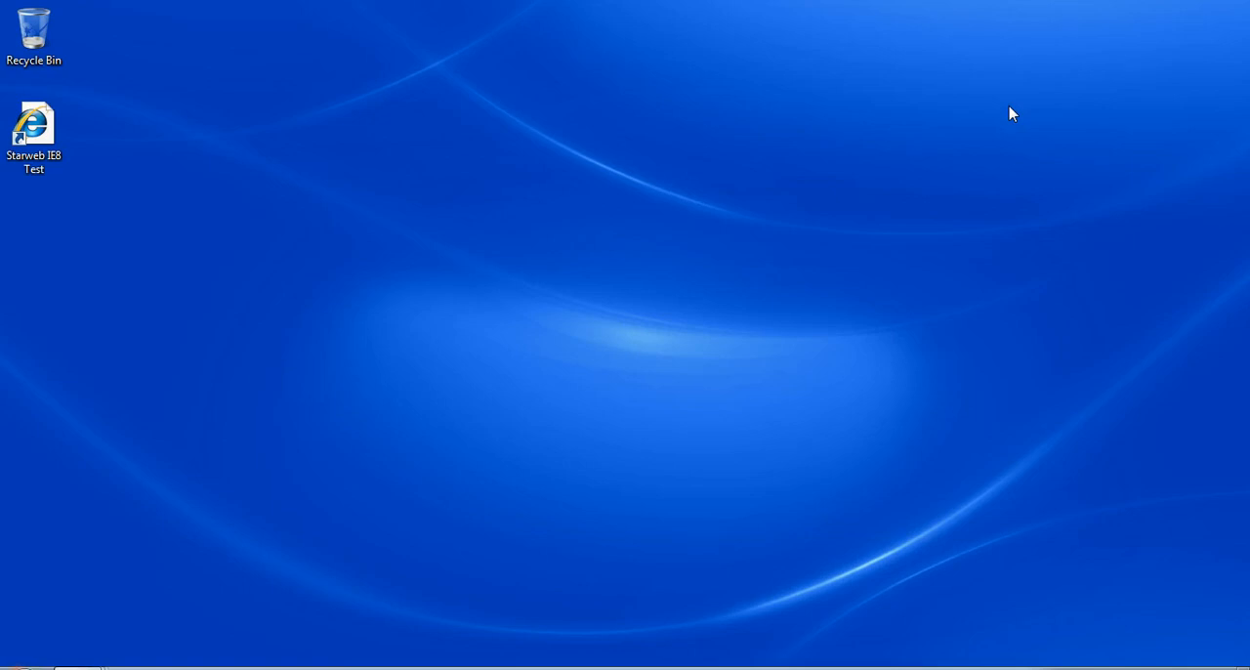
{"action": "mouse_move", "coordinate": [533, 303]}
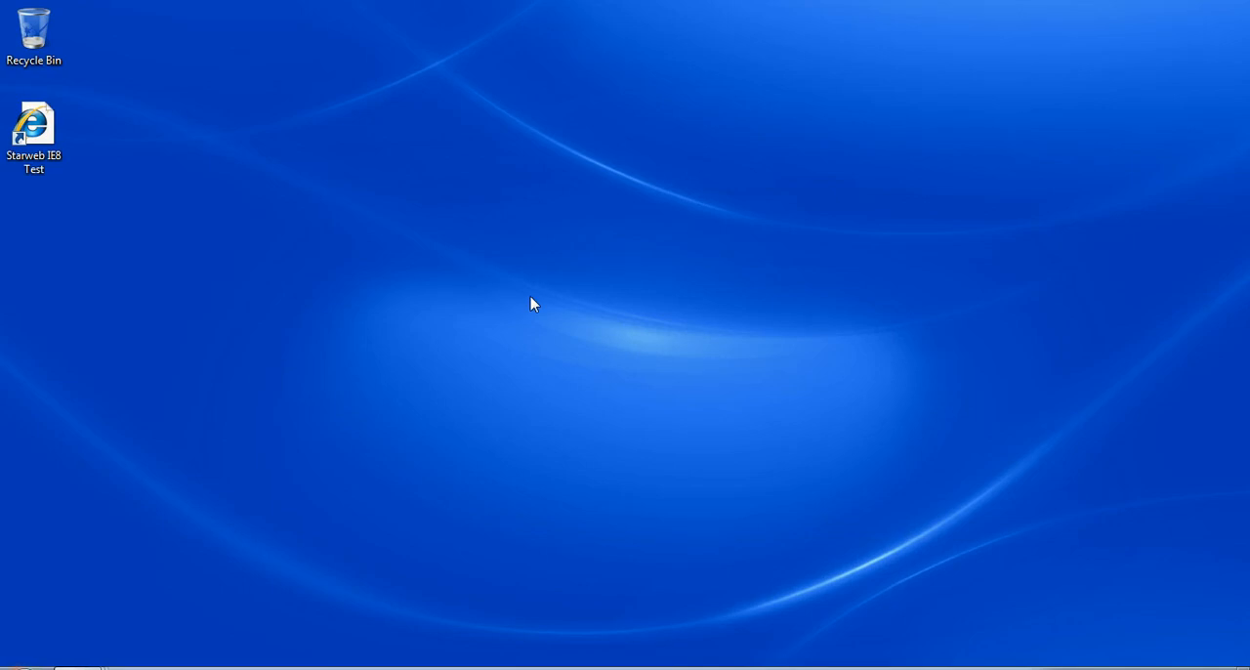
From the desktop menu, switch Screen Resolution to 1280 × 720
{"action": "right_click", "coordinate": [531, 305]}
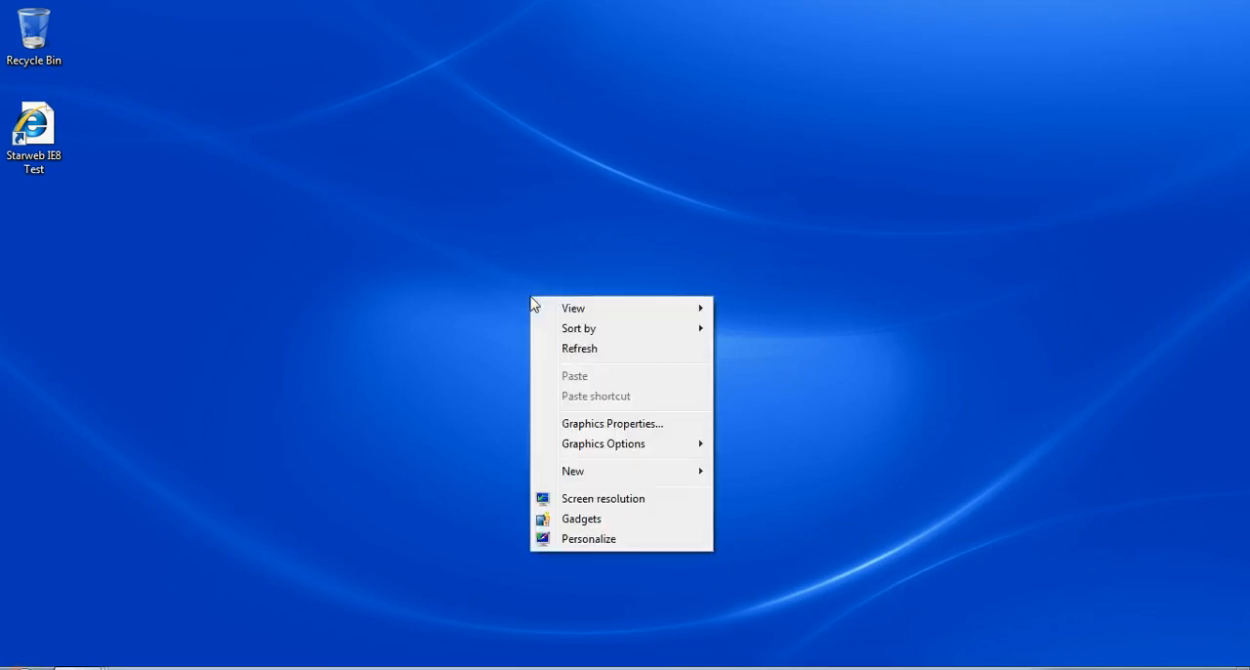
{"action": "mouse_move", "coordinate": [582, 519]}
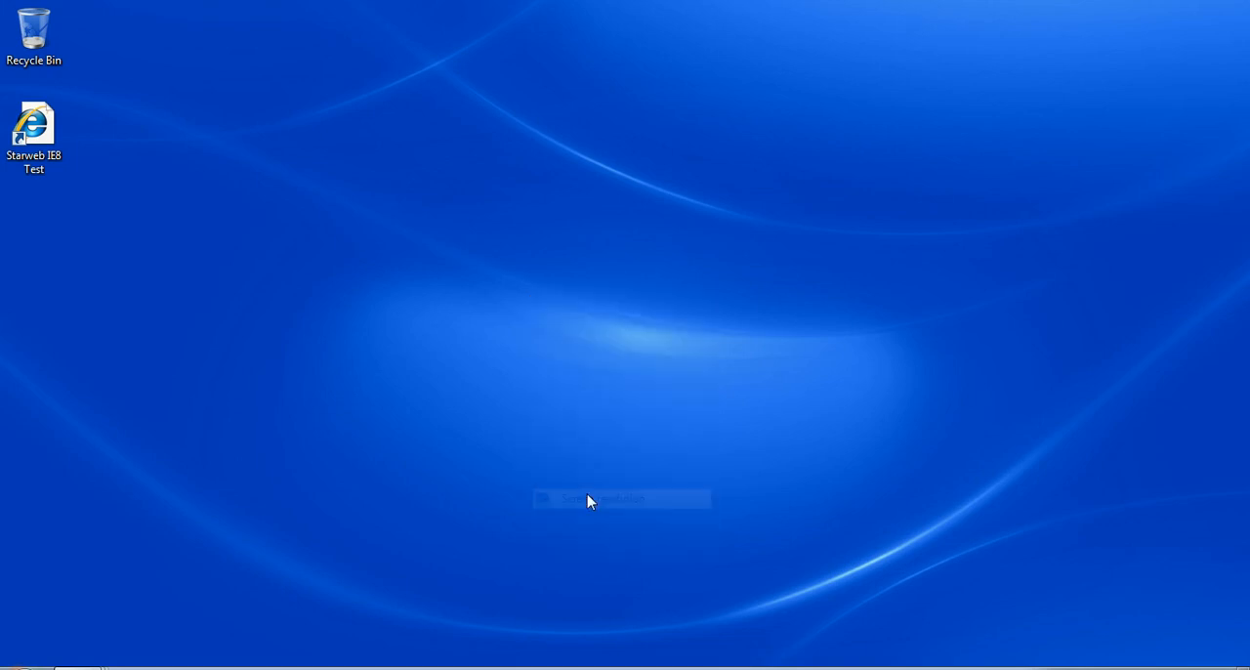
{"action": "left_click", "coordinate": [601, 498]}
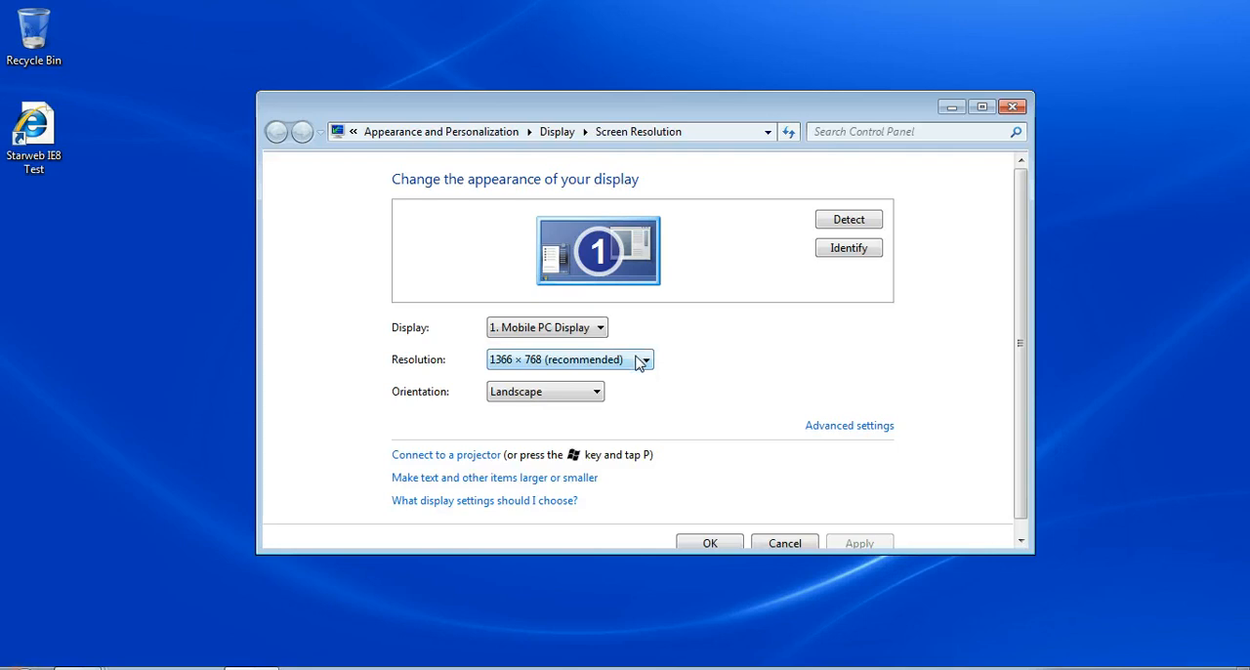
{"action": "left_click", "coordinate": [642, 360]}
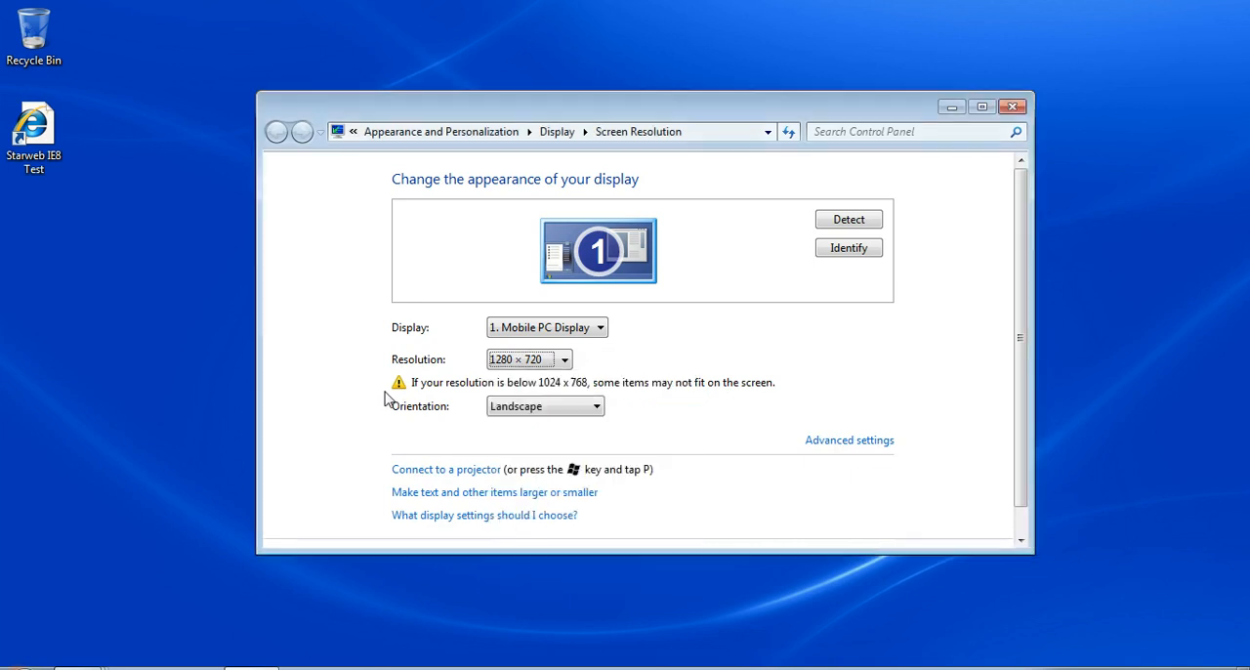
{"action": "mouse_move", "coordinate": [542, 397]}
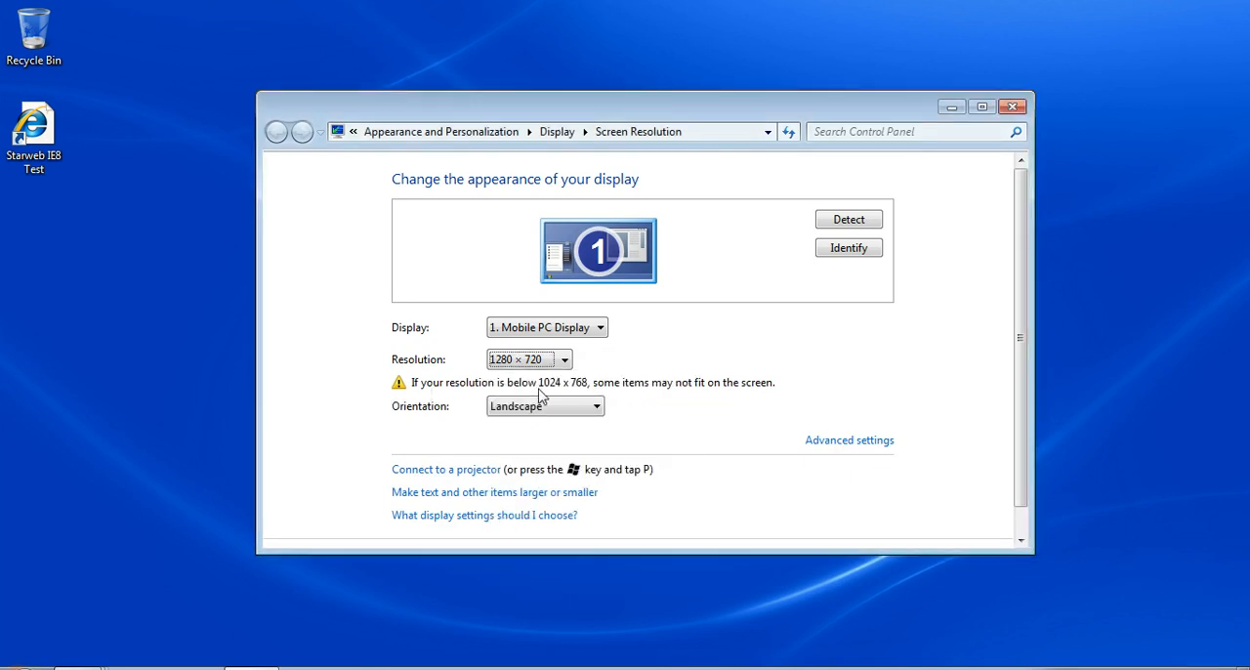
{"action": "mouse_move", "coordinate": [603, 393]}
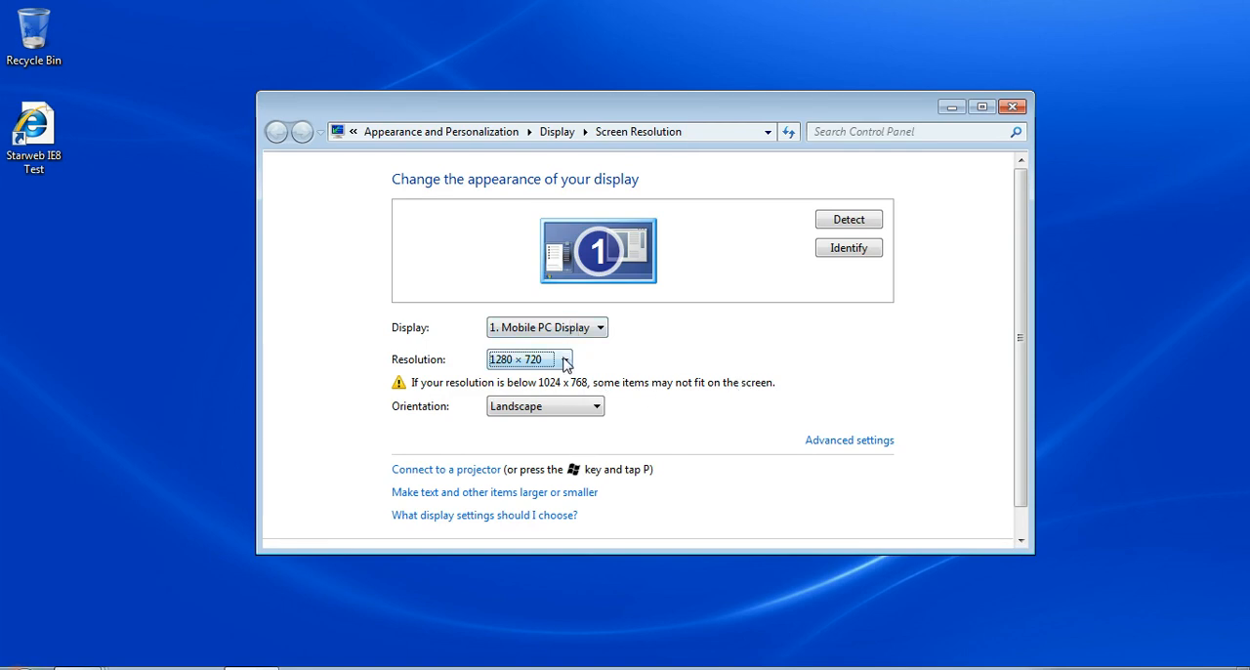
Restore the recommended 1366 × 768 resolution and go to the text-size options
{"action": "left_click", "coordinate": [564, 359]}
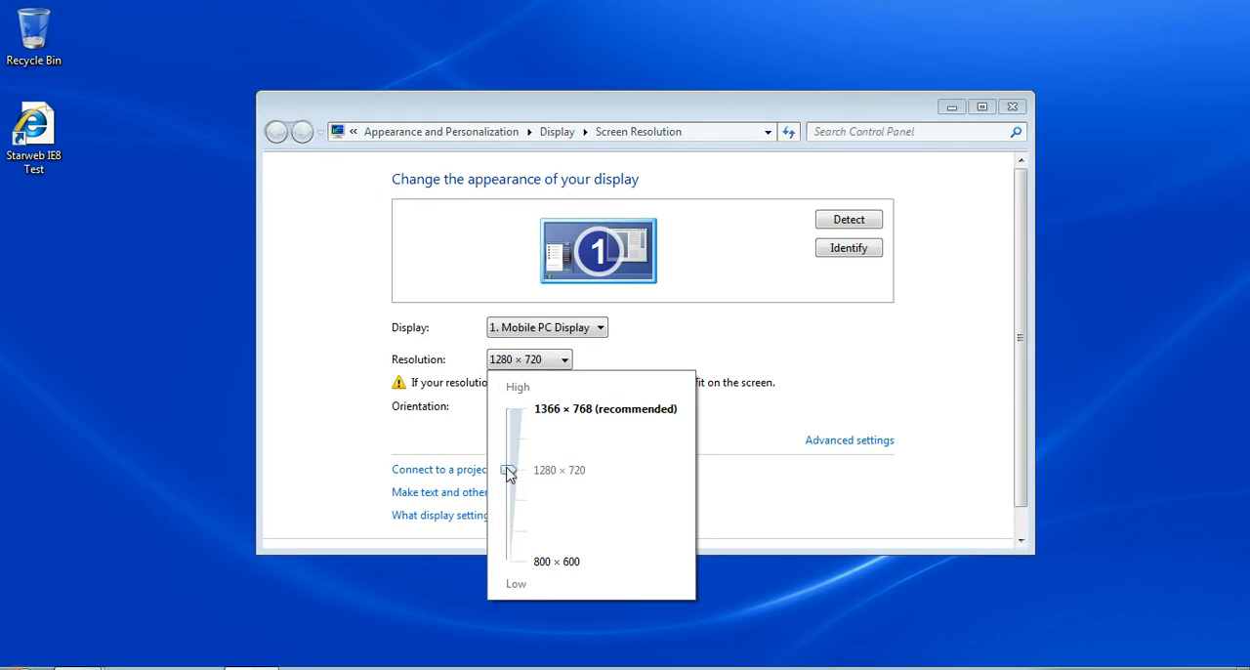
{"action": "left_click_drag", "start_coordinate": [507, 468], "coordinate": [508, 408]}
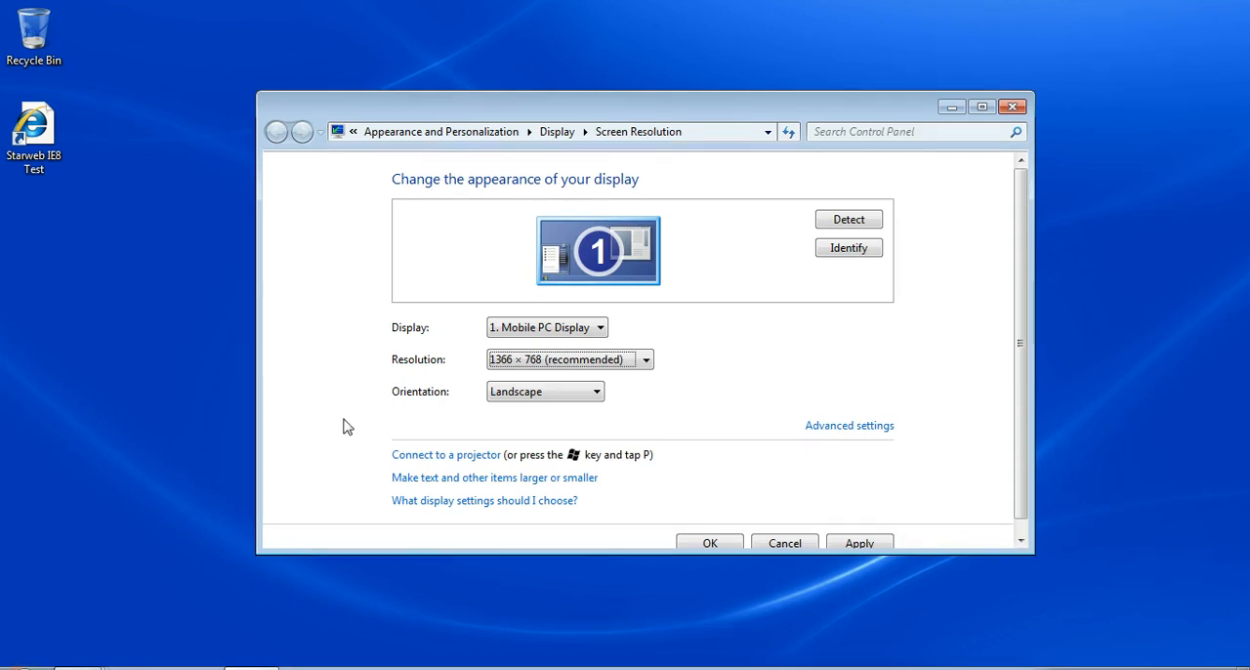
{"action": "mouse_move", "coordinate": [449, 488]}
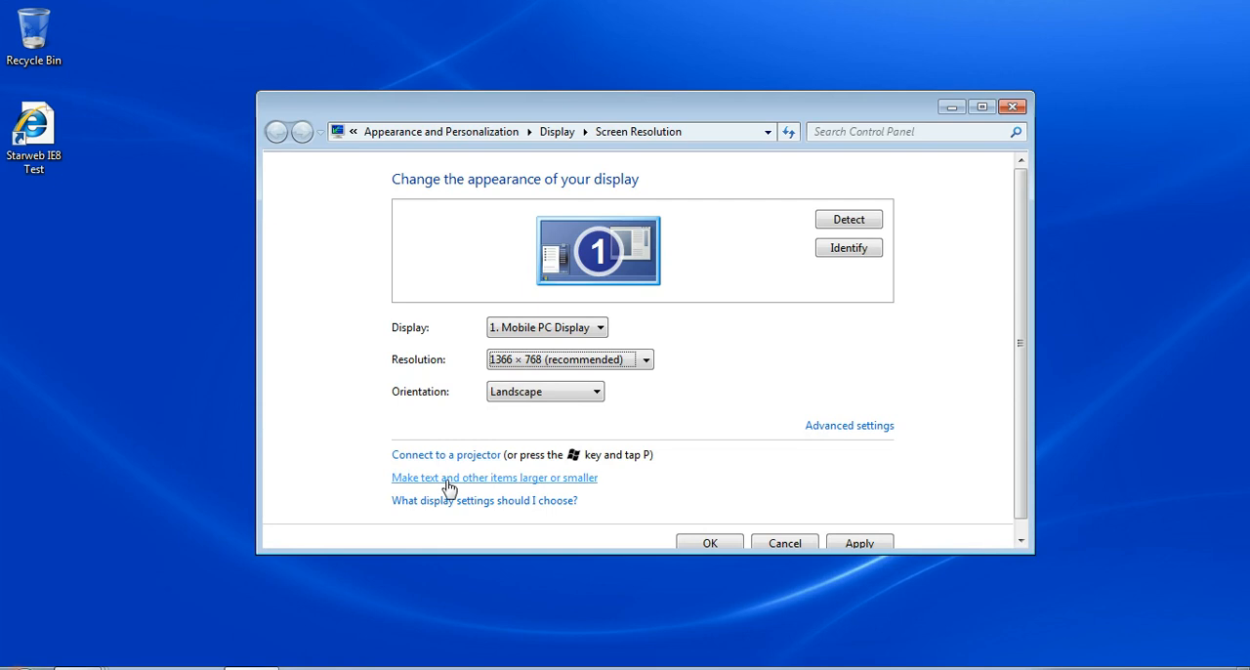
{"action": "mouse_move", "coordinate": [449, 483]}
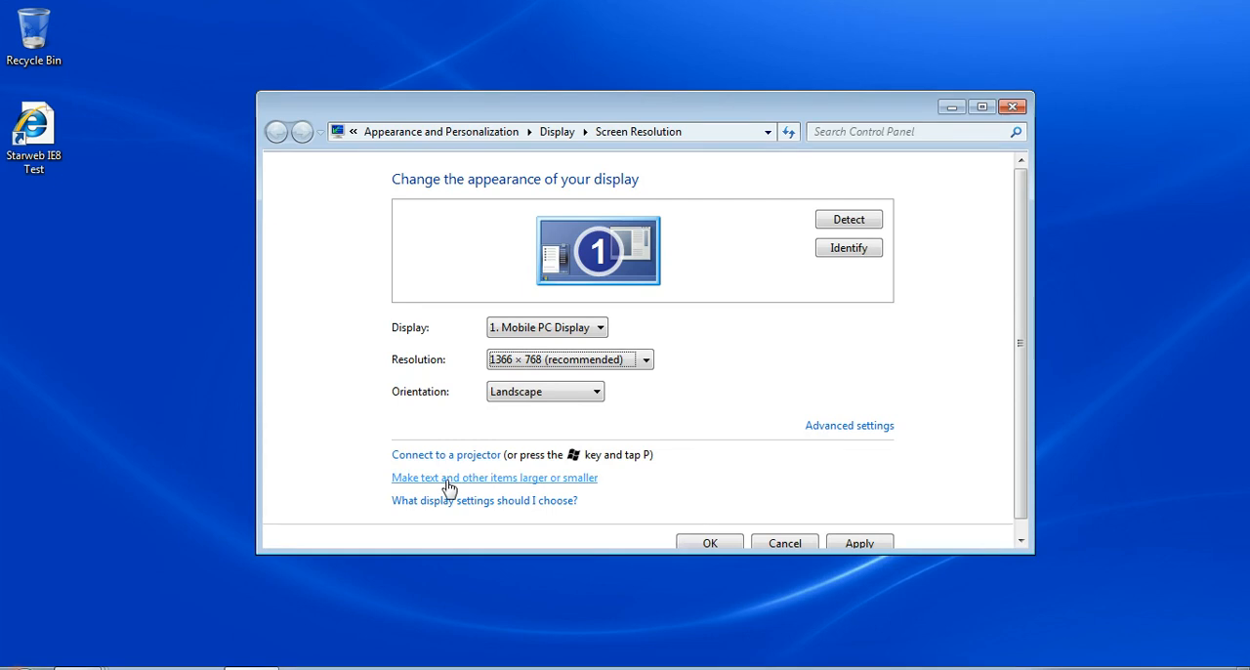
{"action": "left_click", "coordinate": [494, 476]}
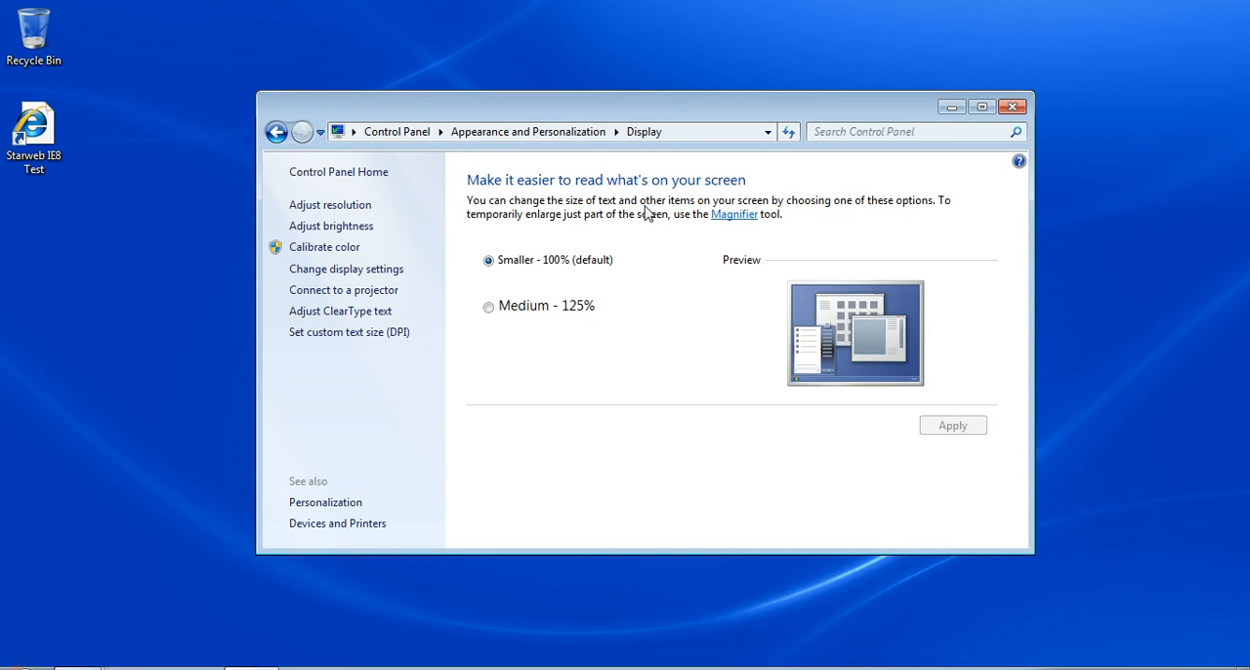
{"action": "mouse_move", "coordinate": [559, 285]}
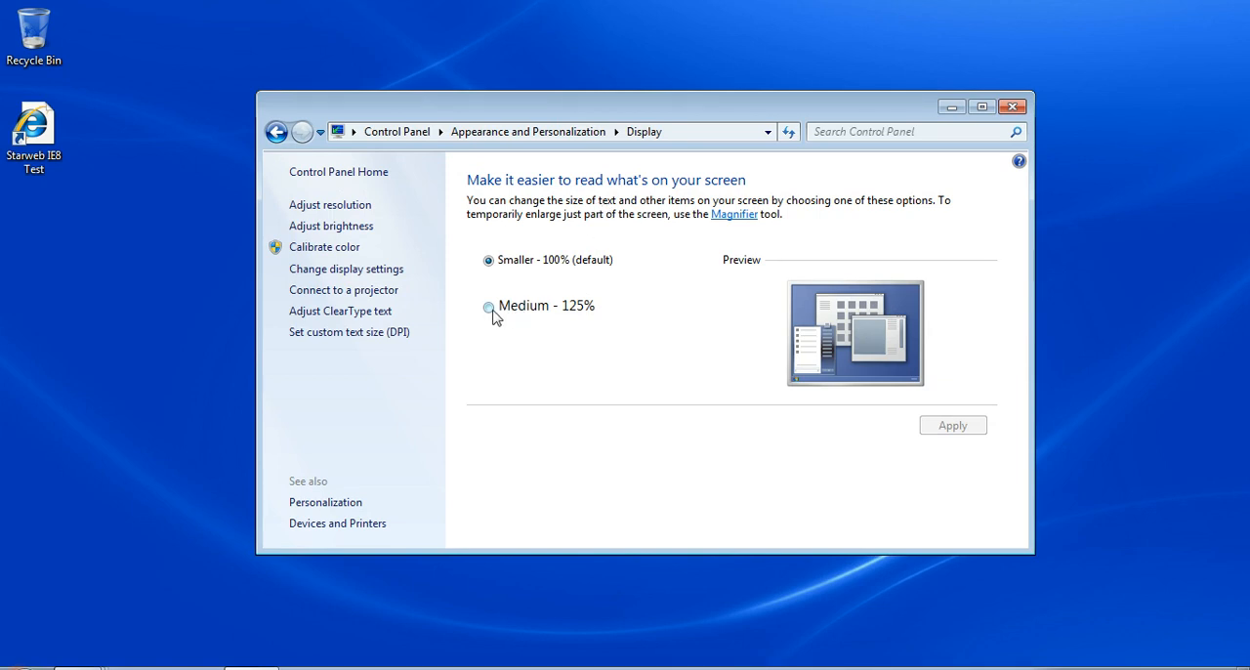
{"action": "left_click", "coordinate": [489, 304]}
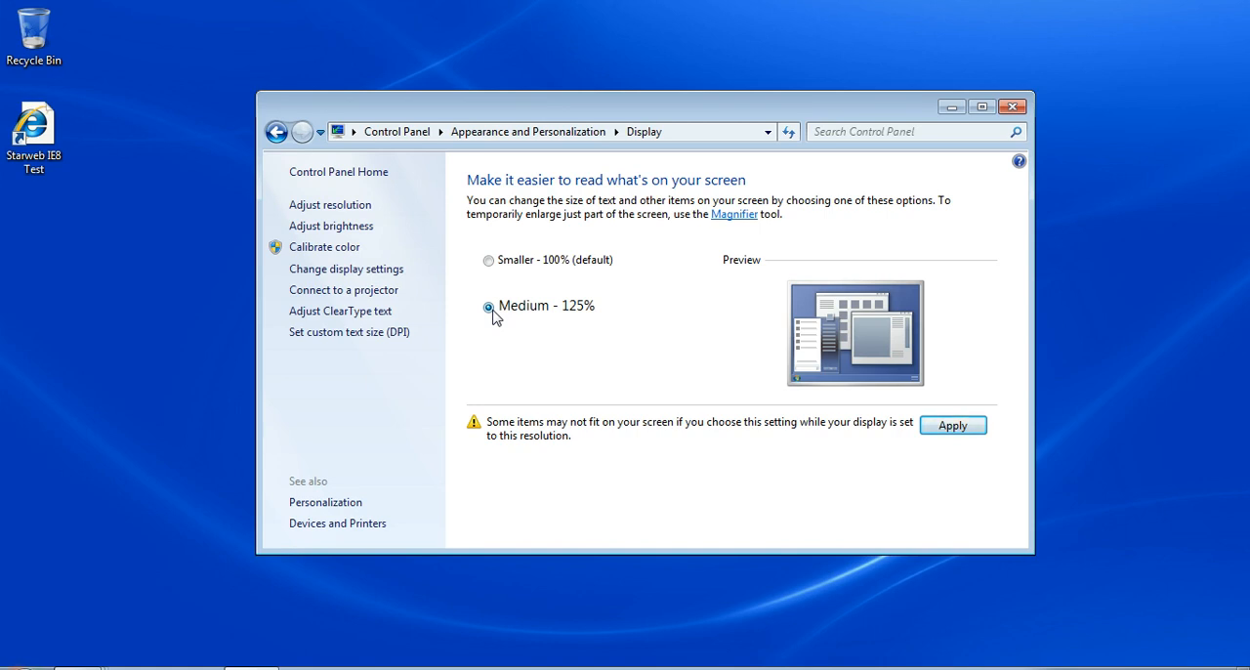
{"action": "left_click", "coordinate": [489, 304]}
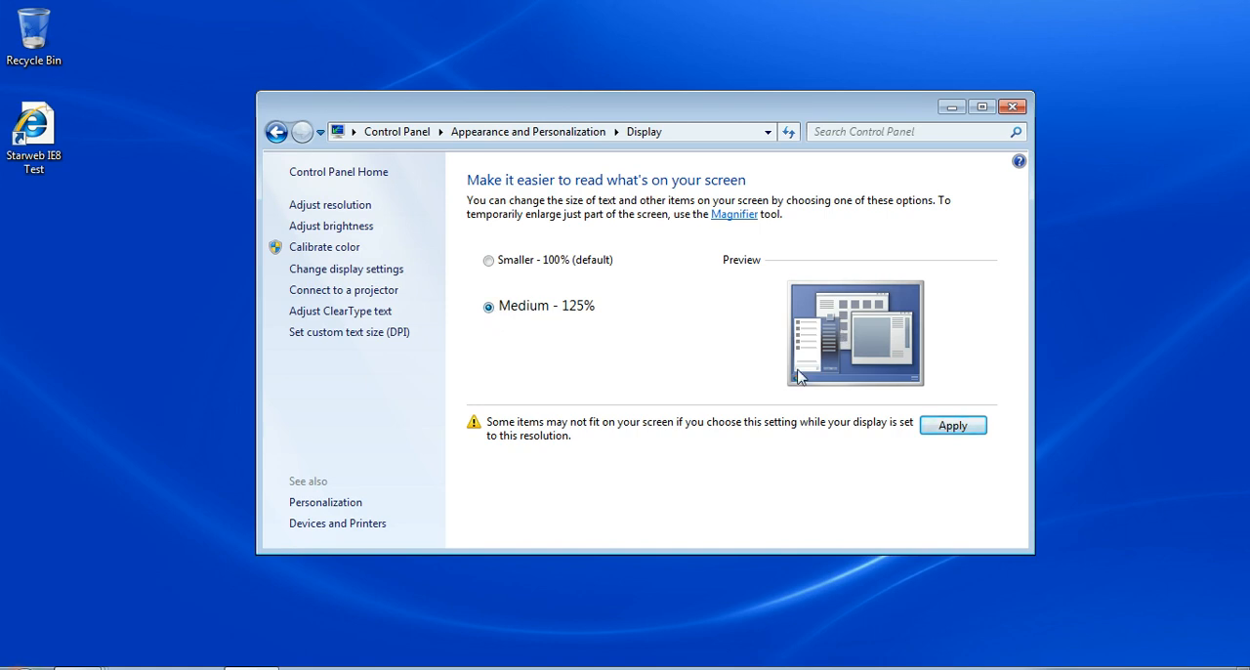
{"action": "mouse_move", "coordinate": [629, 373]}
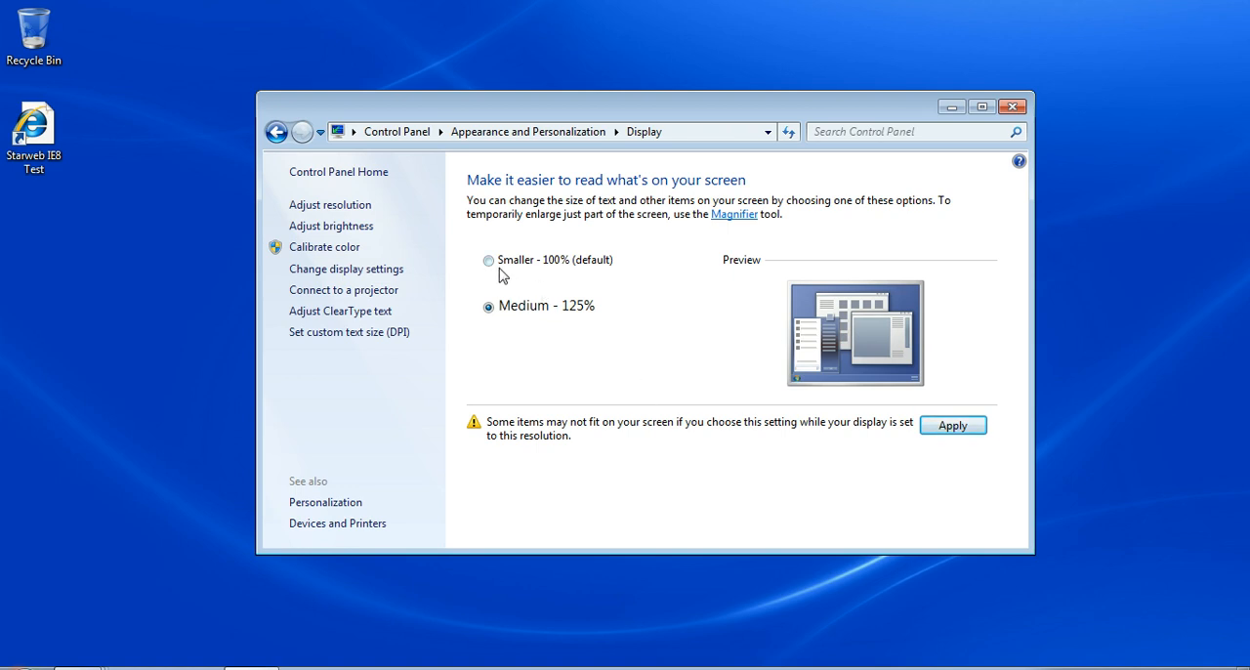
{"action": "left_click", "coordinate": [489, 260]}
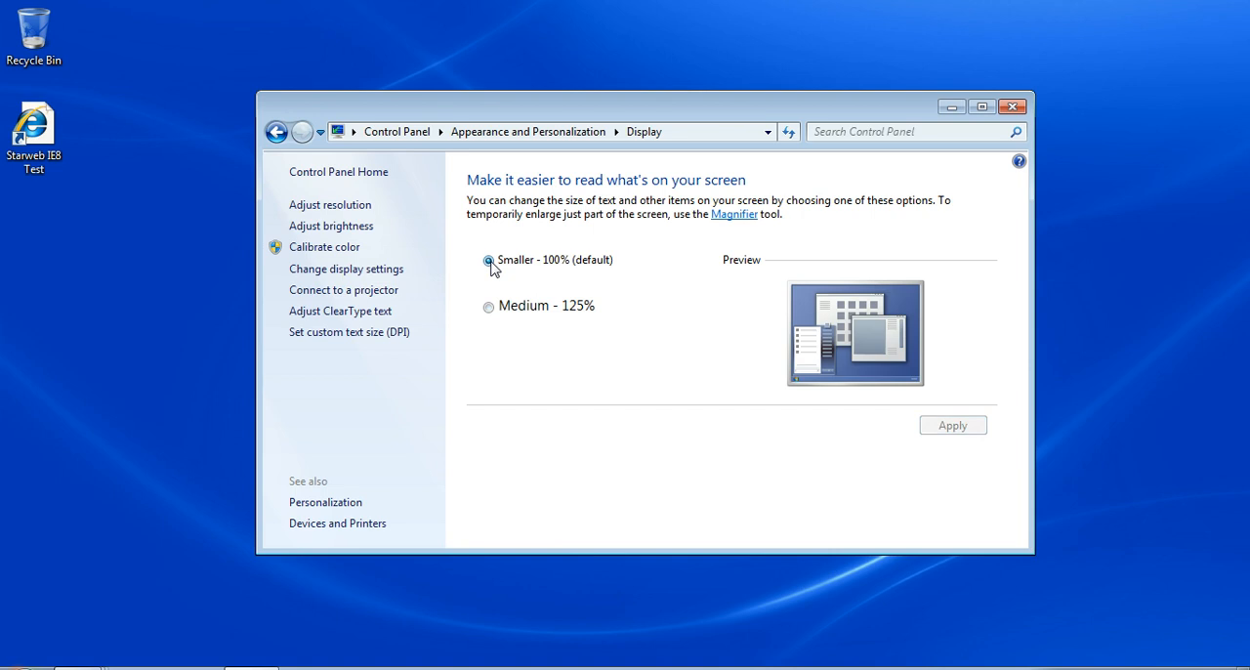
{"action": "left_click", "coordinate": [489, 260]}
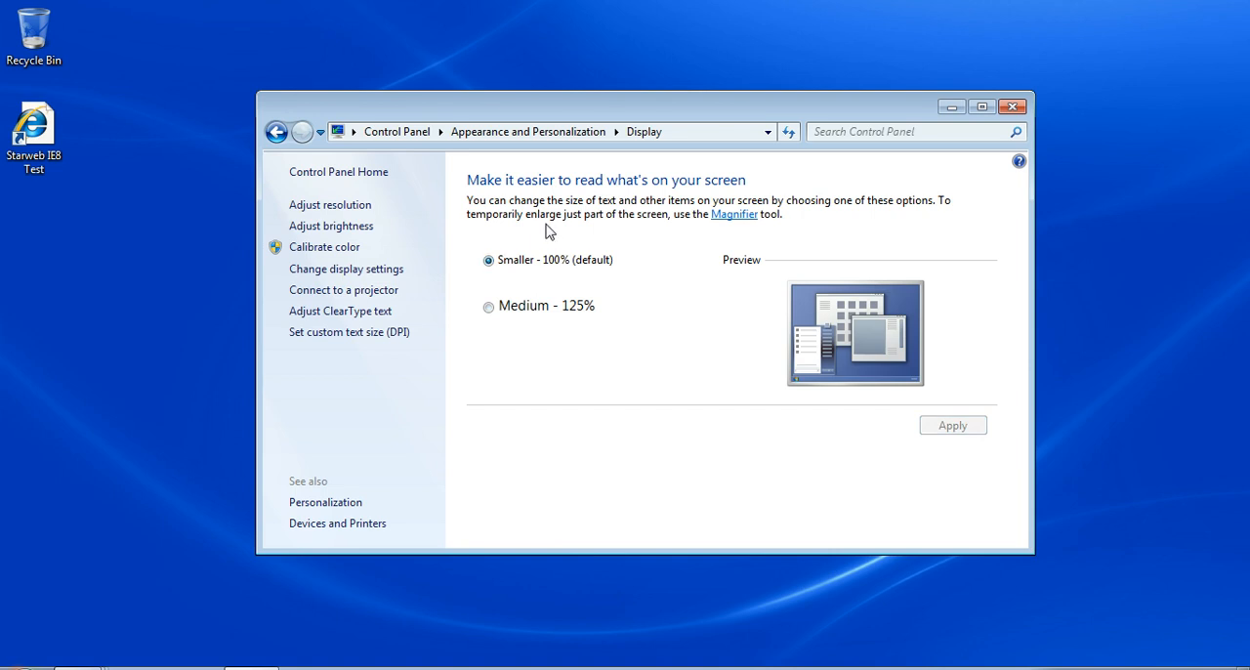
{"action": "mouse_move", "coordinate": [348, 270]}
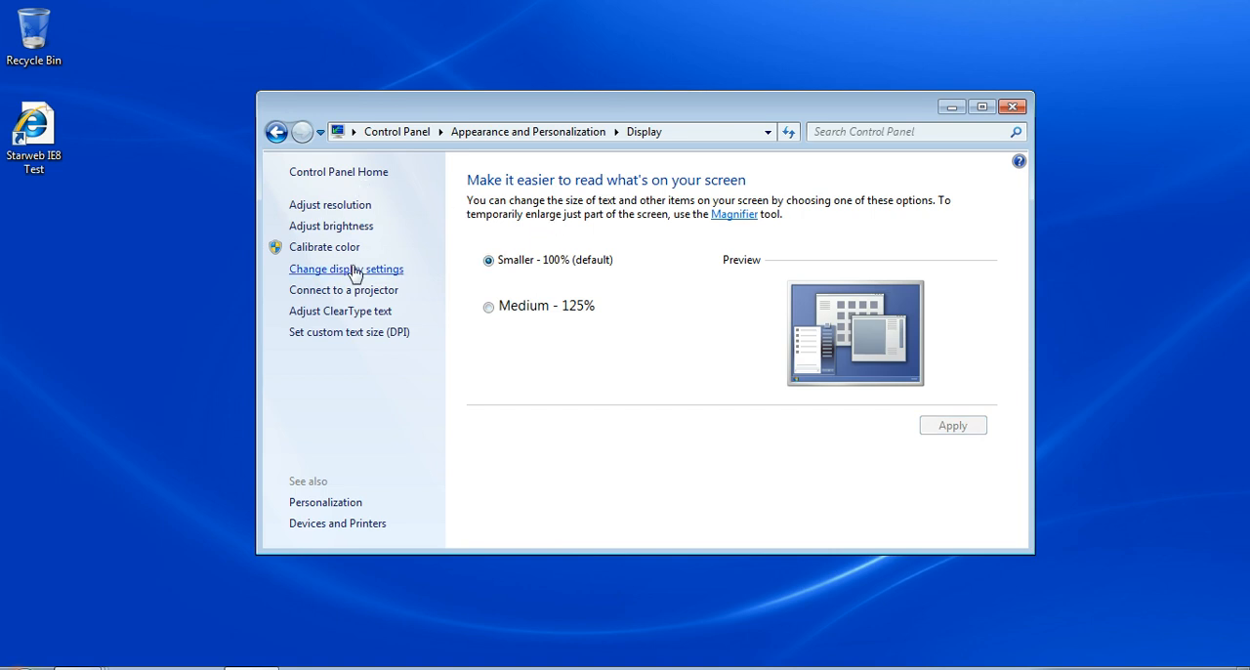
{"action": "mouse_move", "coordinate": [343, 289]}
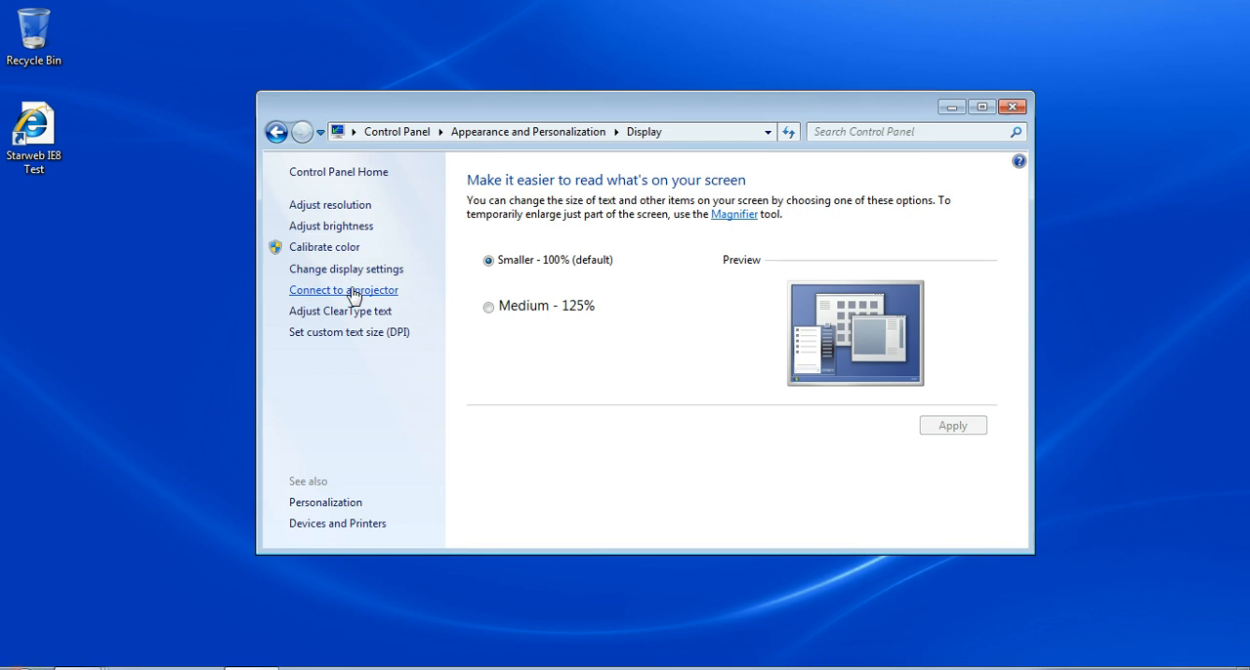
{"action": "left_click", "coordinate": [344, 289]}
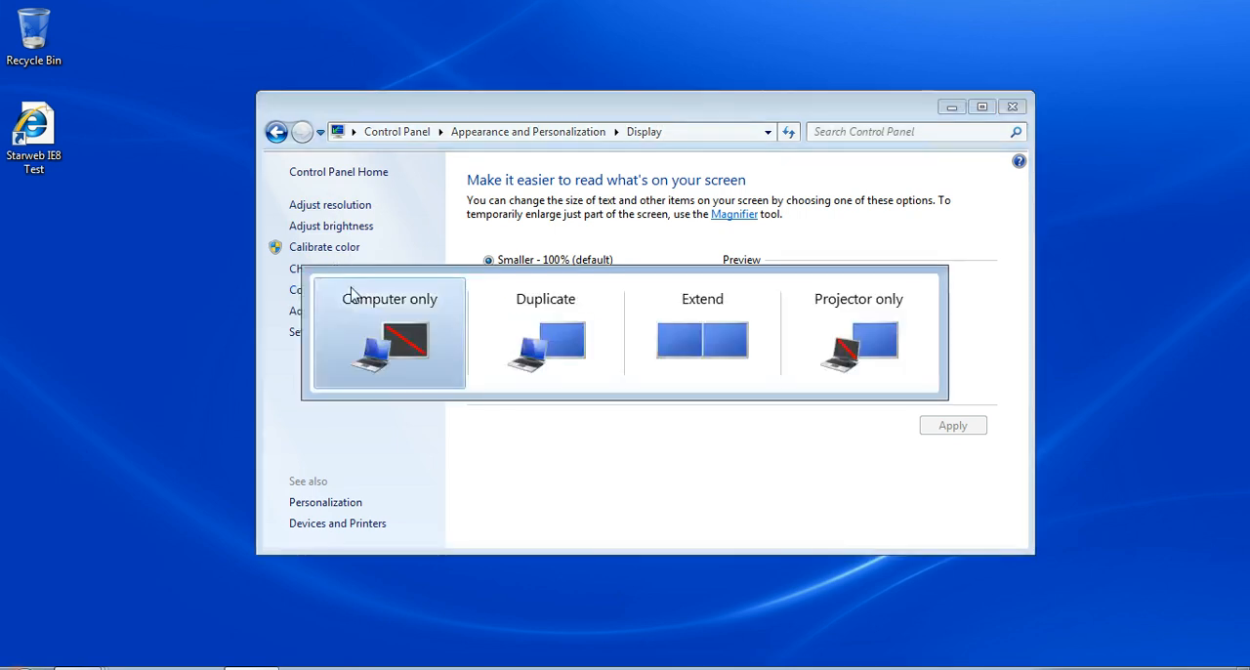
{"action": "mouse_move", "coordinate": [889, 352]}
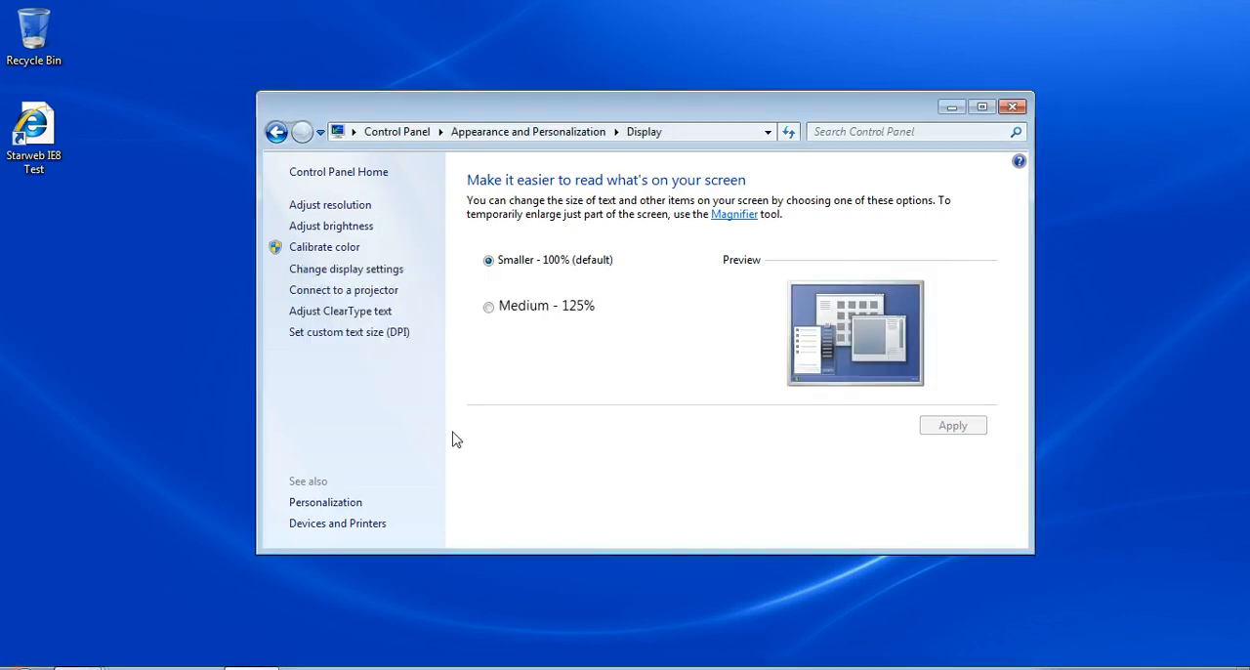
{"action": "mouse_move", "coordinate": [478, 457]}
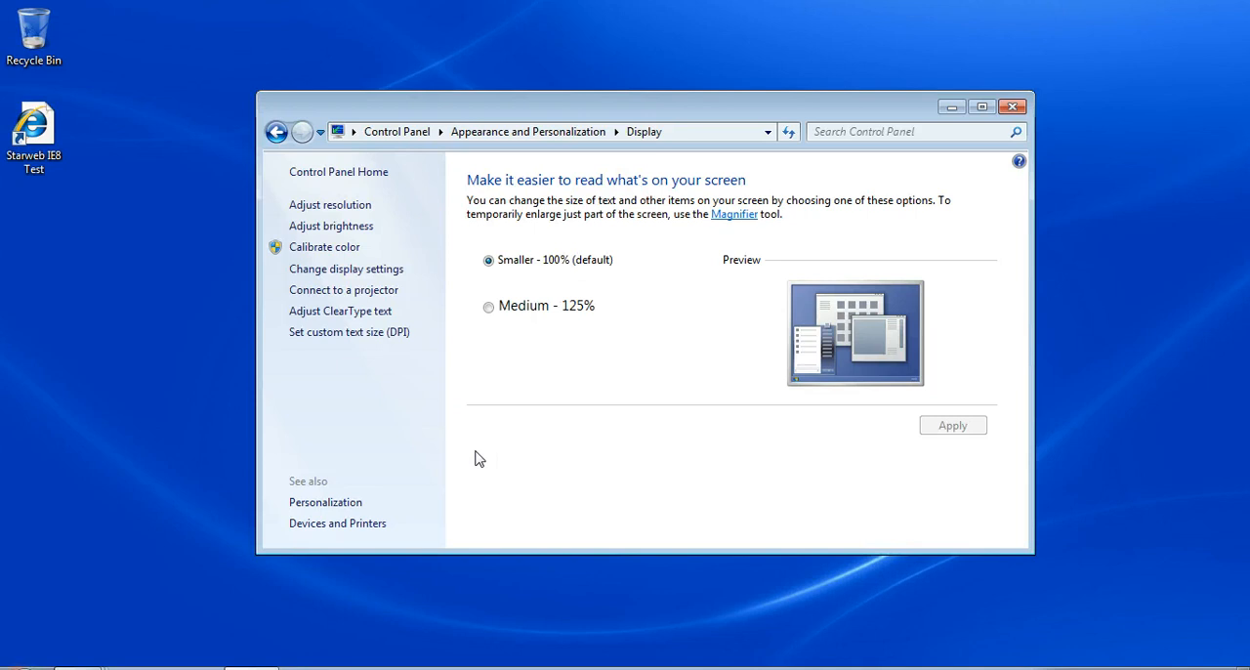
{"action": "mouse_move", "coordinate": [461, 434]}
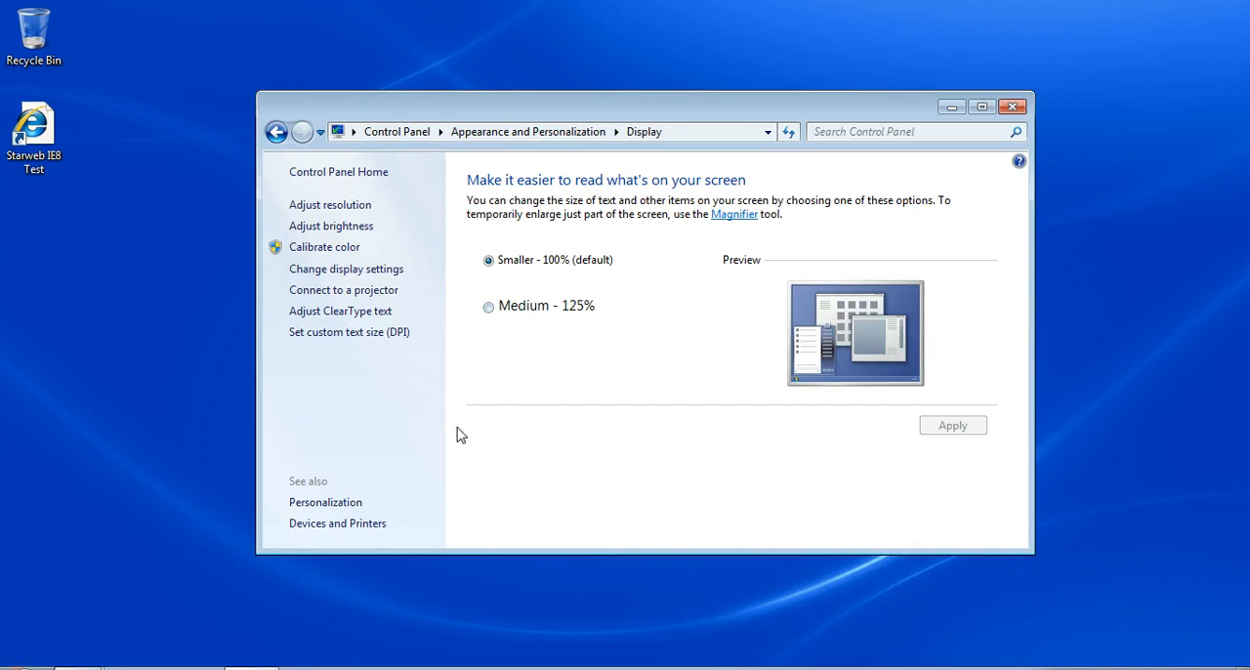
{"action": "mouse_move", "coordinate": [369, 406]}
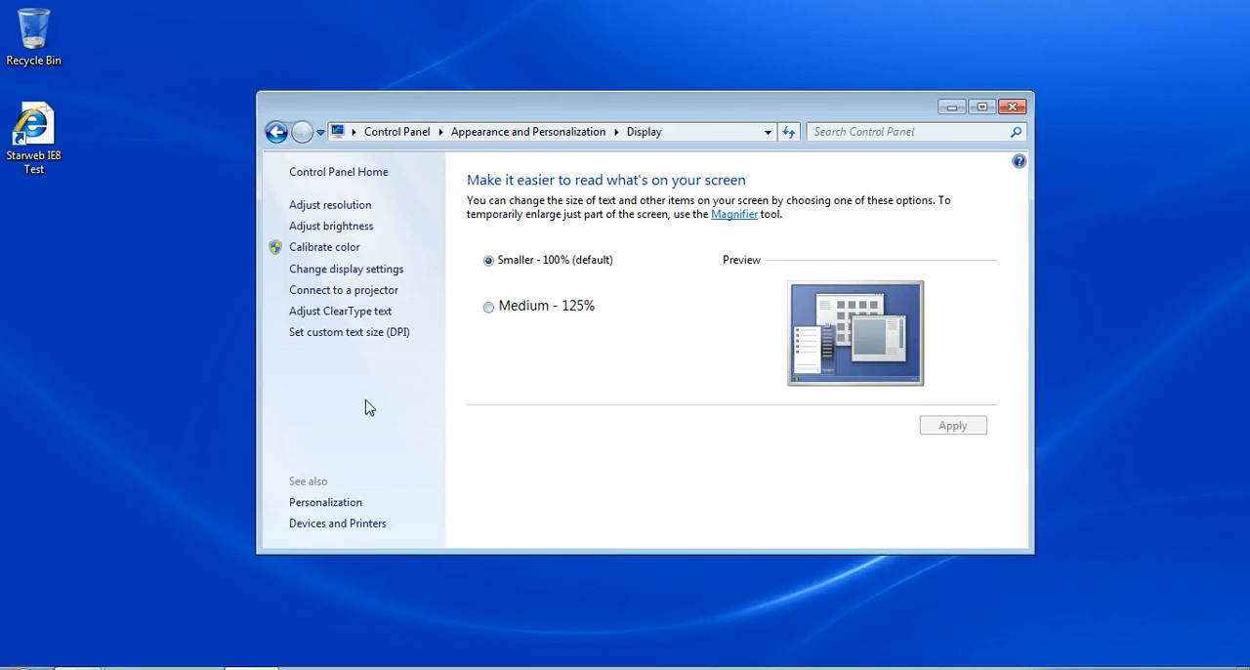
{"action": "mouse_move", "coordinate": [270, 429]}
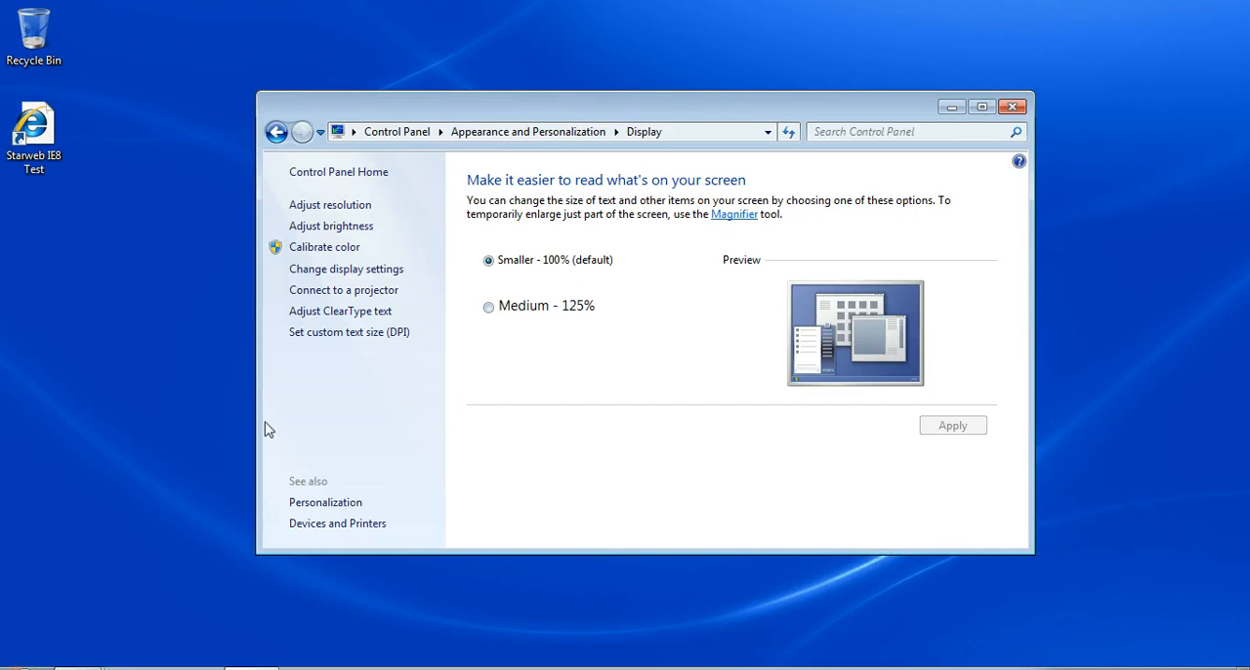
{"action": "mouse_move", "coordinate": [586, 105]}
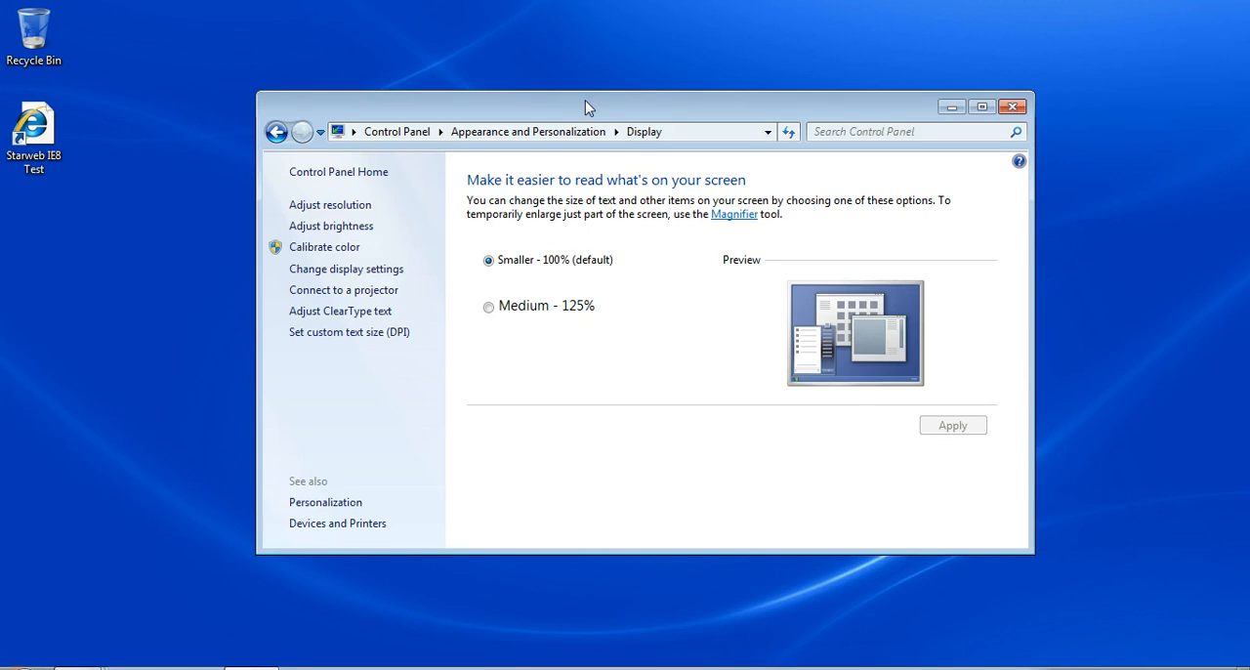
{"action": "left_click_drag", "start_coordinate": [589, 105], "coordinate": [590, 178]}
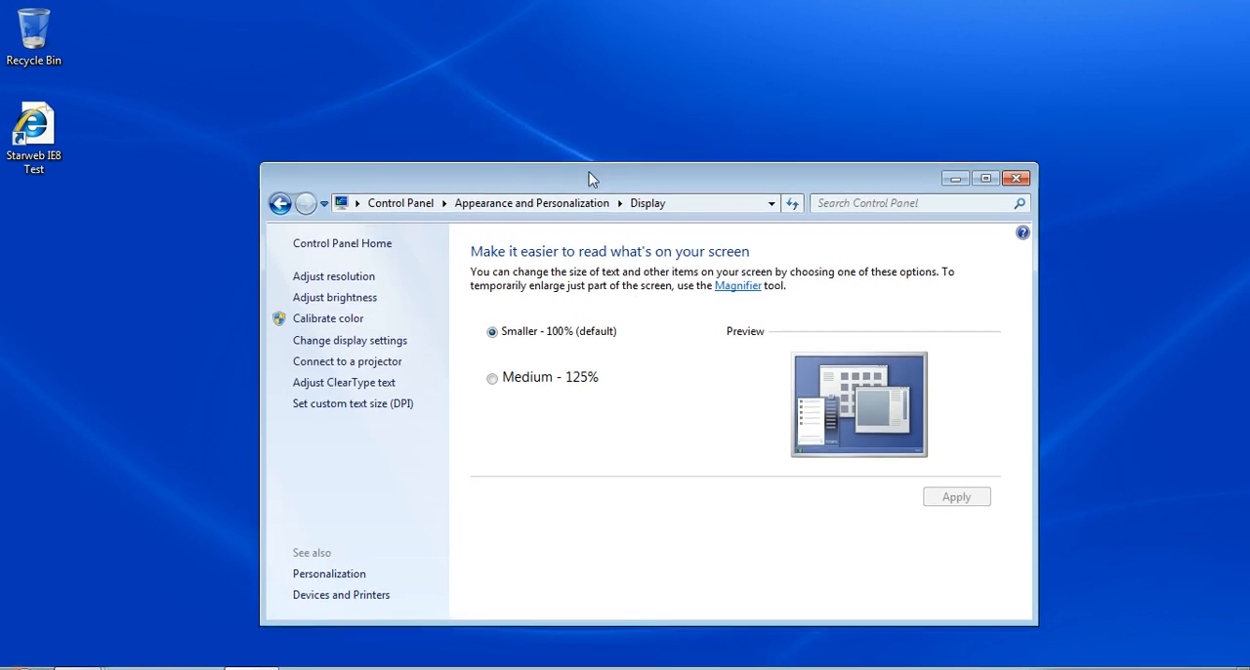
{"action": "left_click_drag", "start_coordinate": [590, 178], "coordinate": [586, 193]}
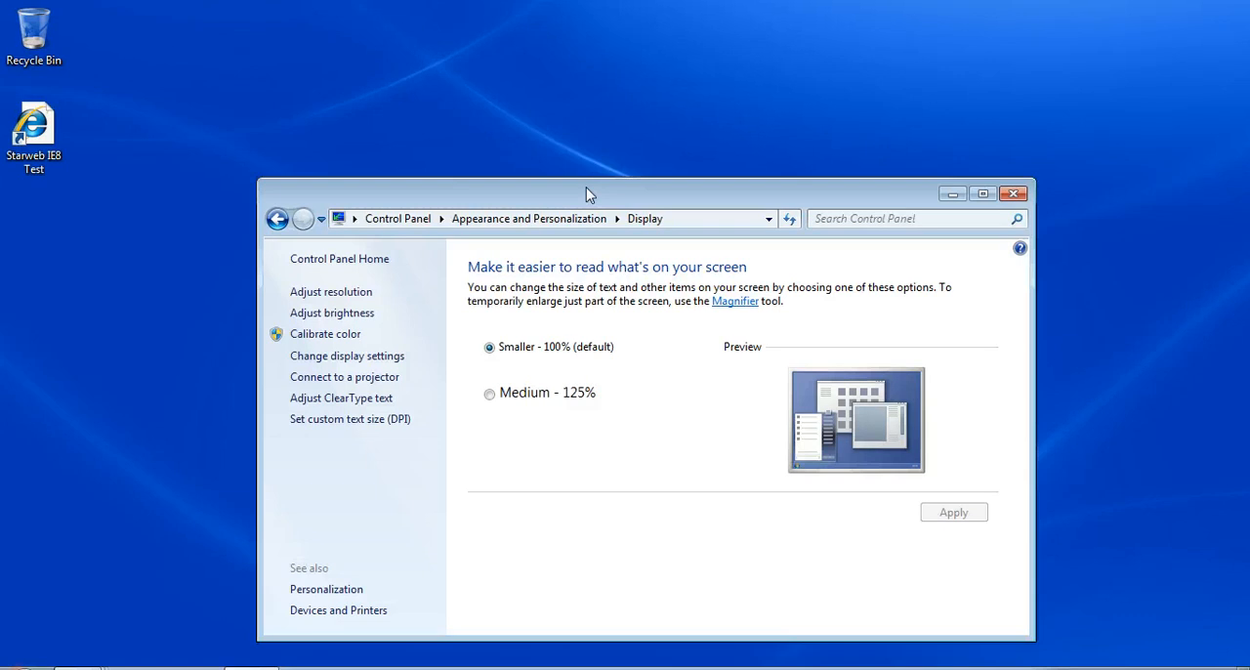
Launch Magnifier from the Start menu at 200% zoom, then turn magnification off
{"action": "left_click", "coordinate": [11, 668]}
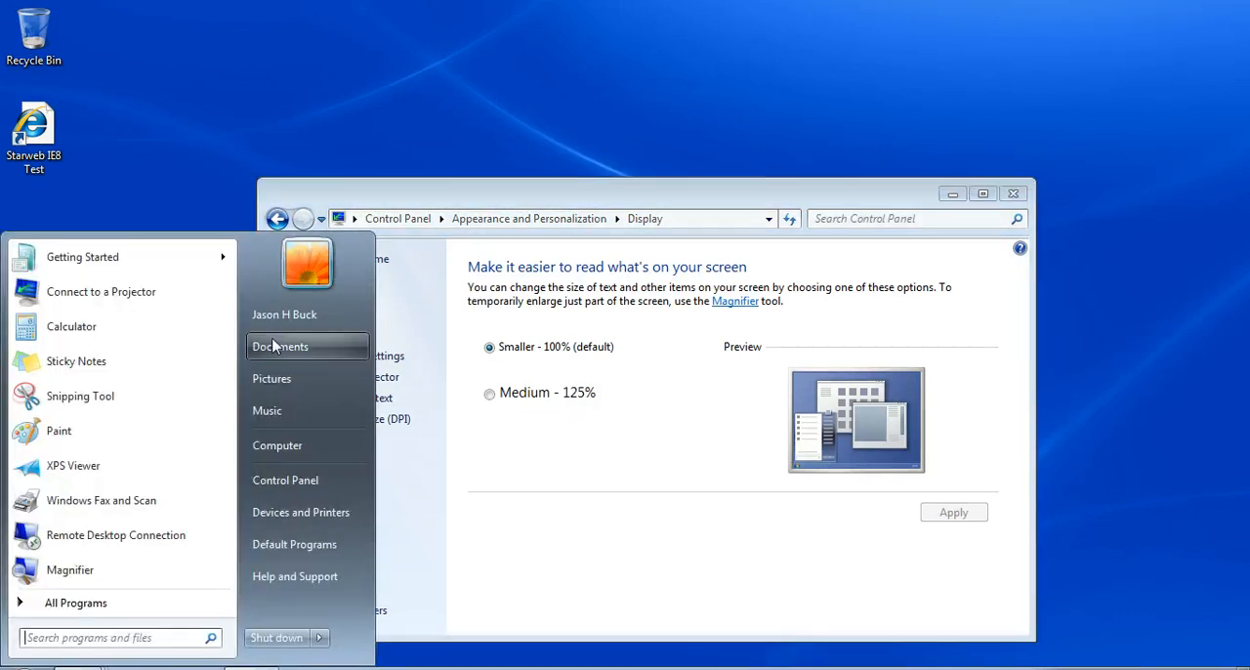
{"action": "mouse_move", "coordinate": [71, 570]}
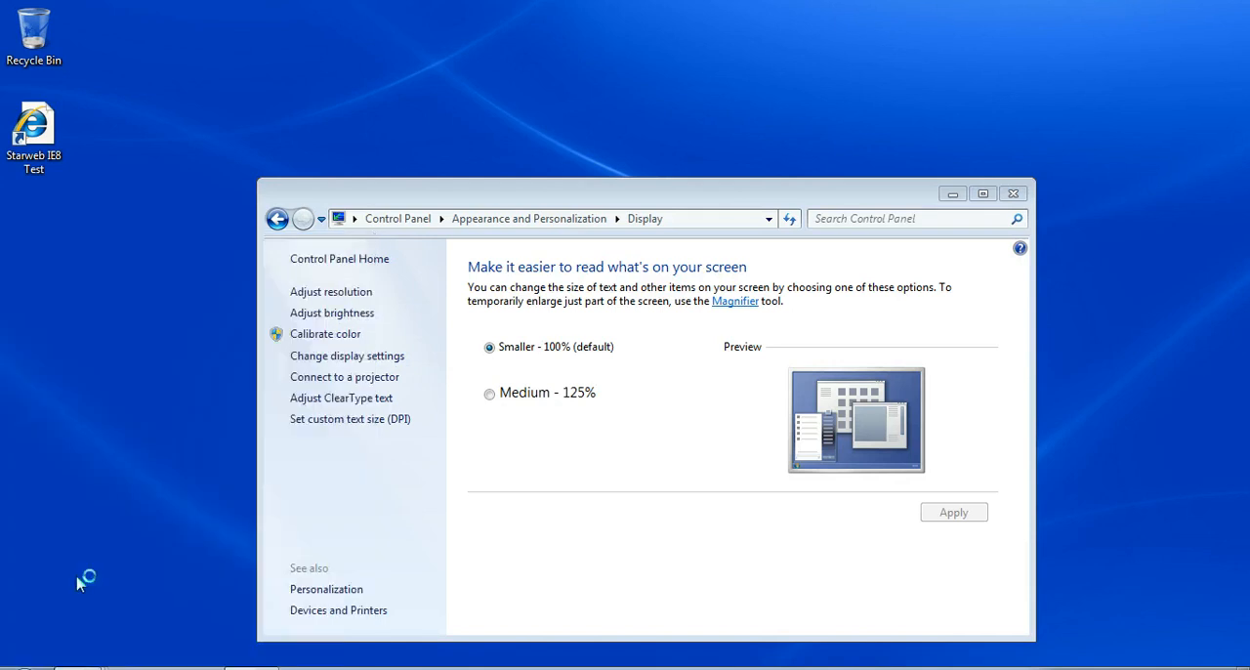
{"action": "left_click", "coordinate": [734, 300]}
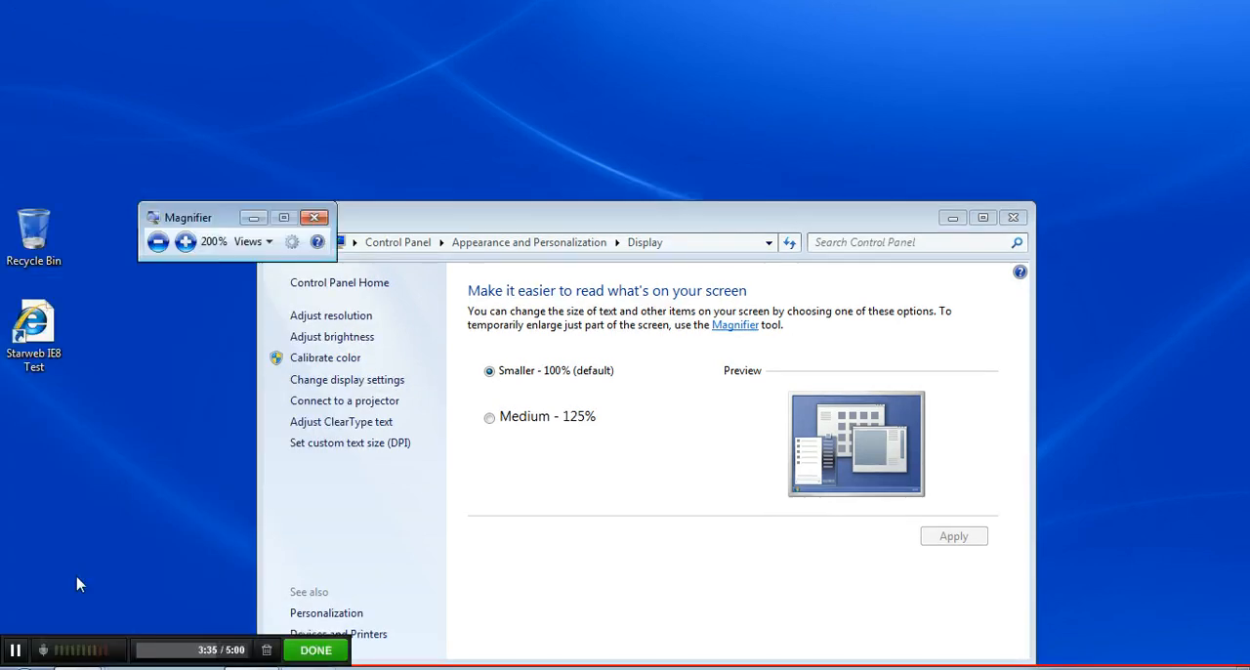
{"action": "mouse_move", "coordinate": [233, 508]}
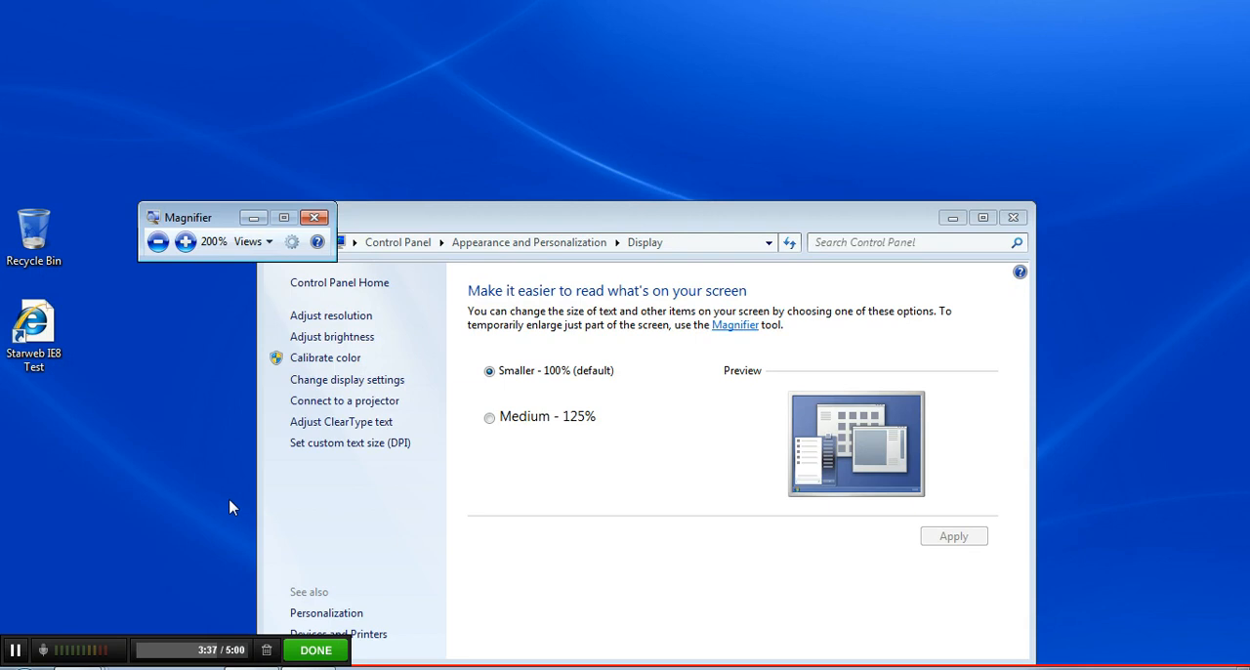
{"action": "left_click", "coordinate": [315, 217]}
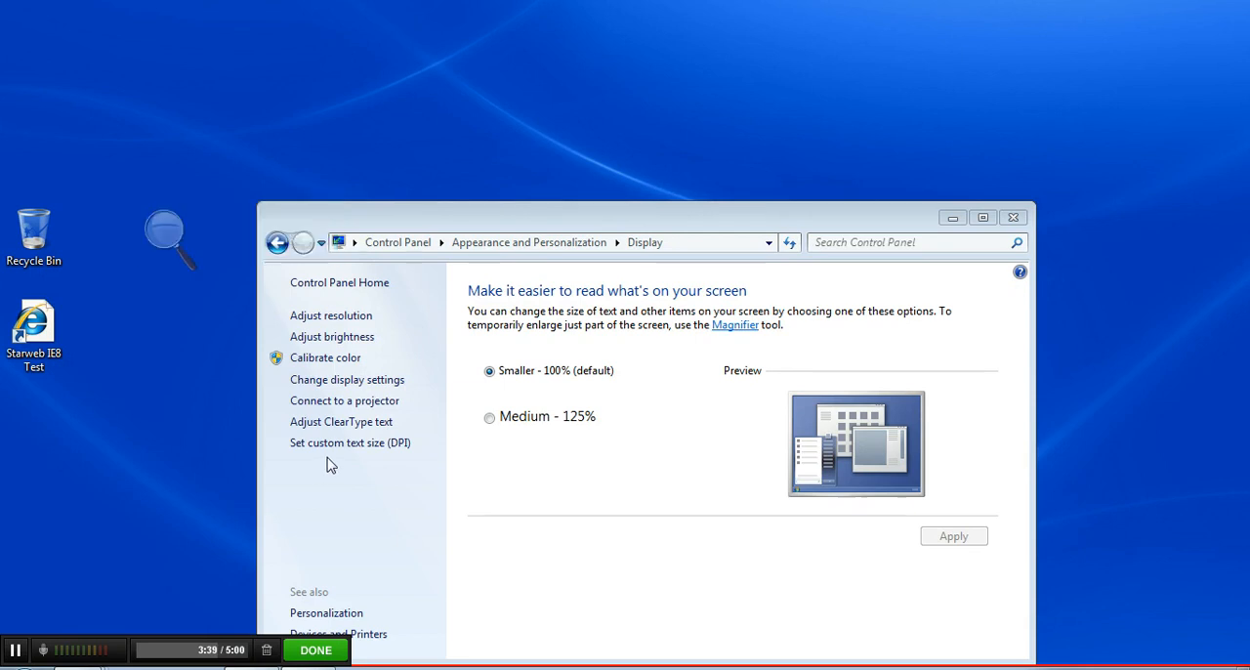
{"action": "mouse_move", "coordinate": [340, 422]}
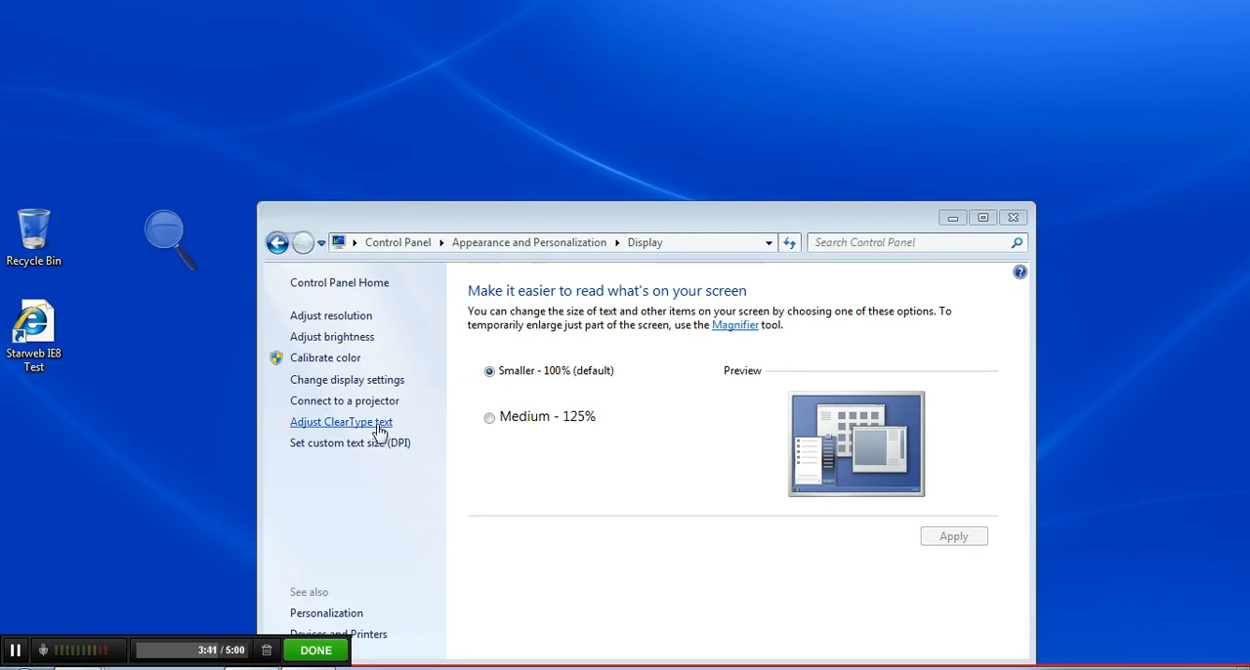
{"action": "mouse_move", "coordinate": [332, 336]}
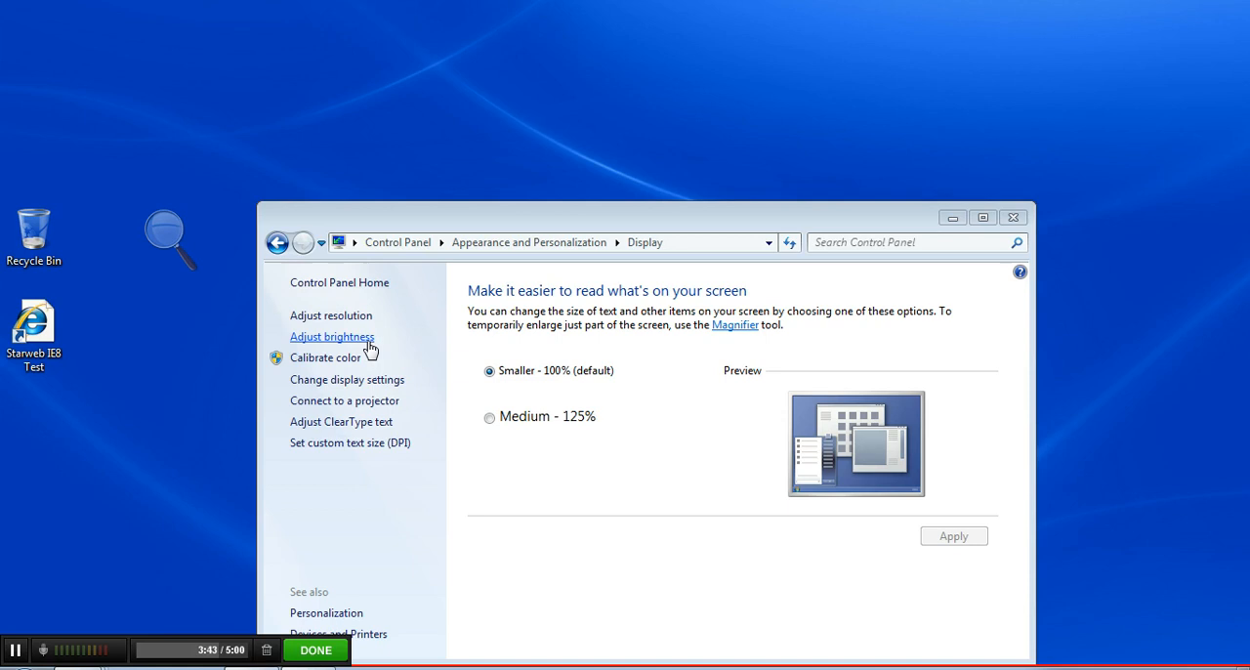
{"action": "mouse_move", "coordinate": [523, 324]}
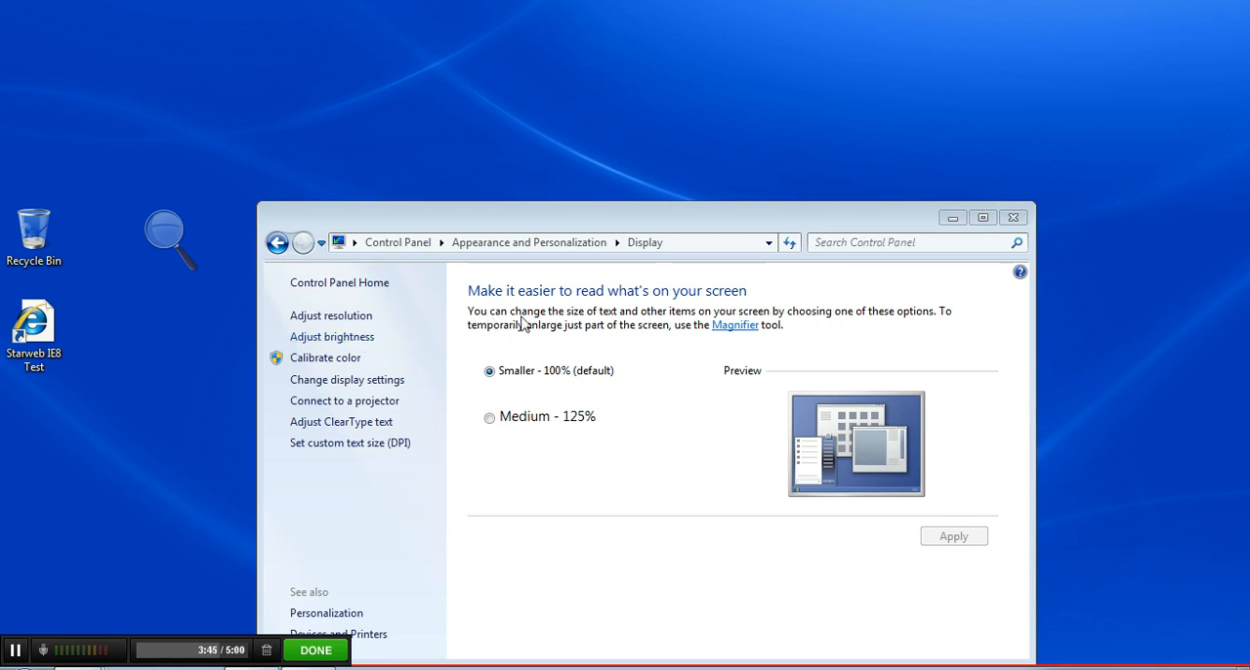
{"action": "mouse_move", "coordinate": [699, 336]}
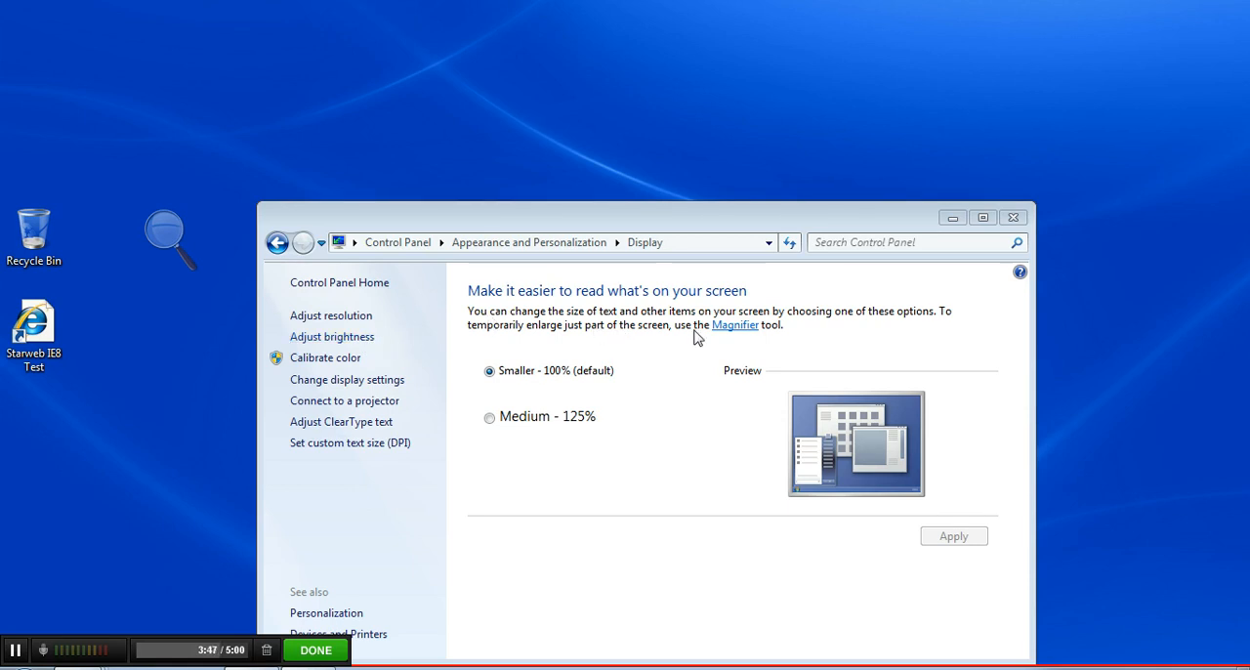
{"action": "mouse_move", "coordinate": [836, 406]}
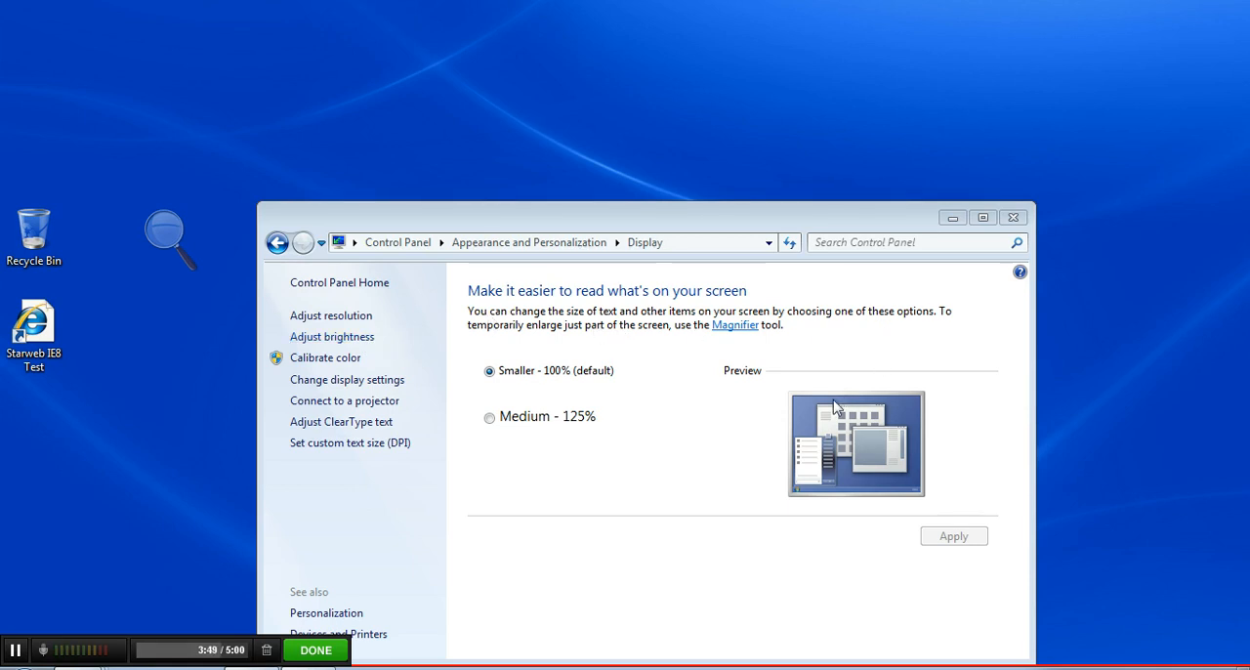
{"action": "mouse_move", "coordinate": [281, 470]}
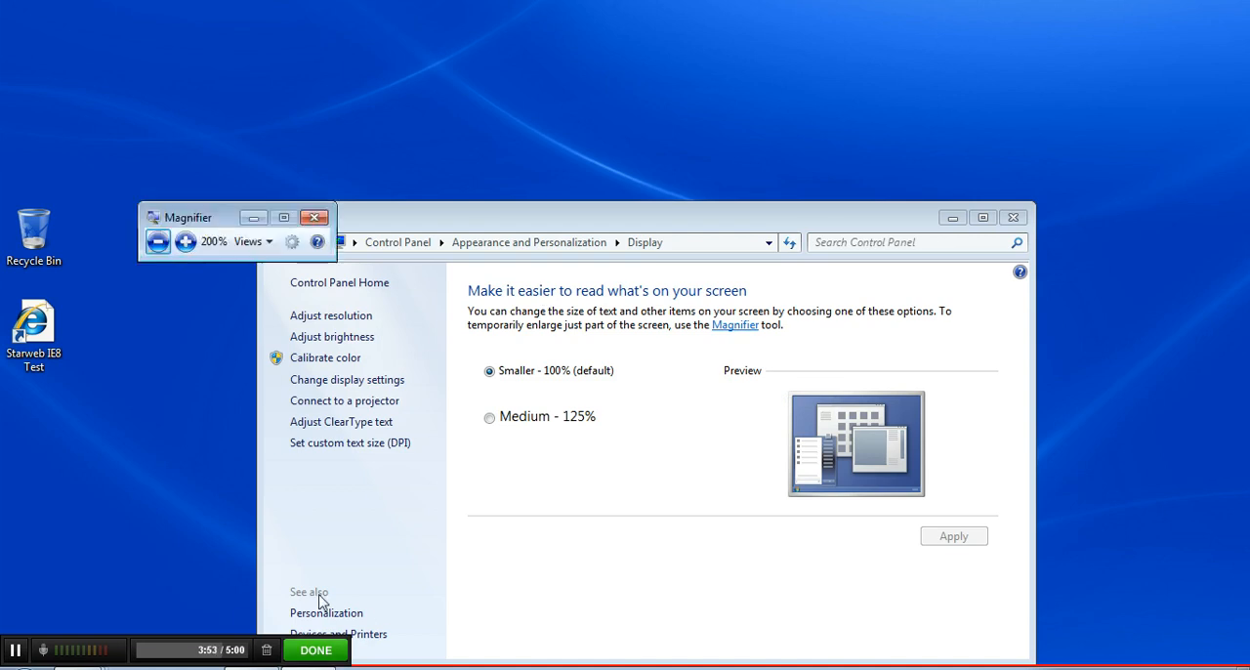
{"action": "left_click", "coordinate": [314, 216]}
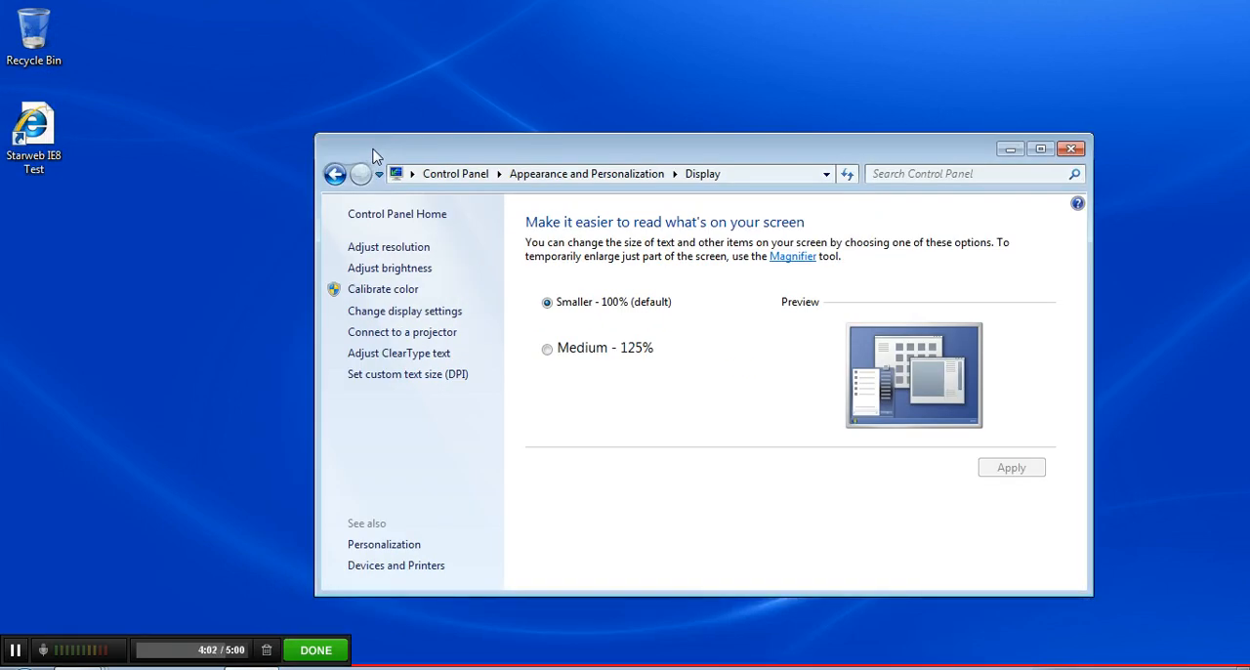
{"action": "mouse_move", "coordinate": [381, 508]}
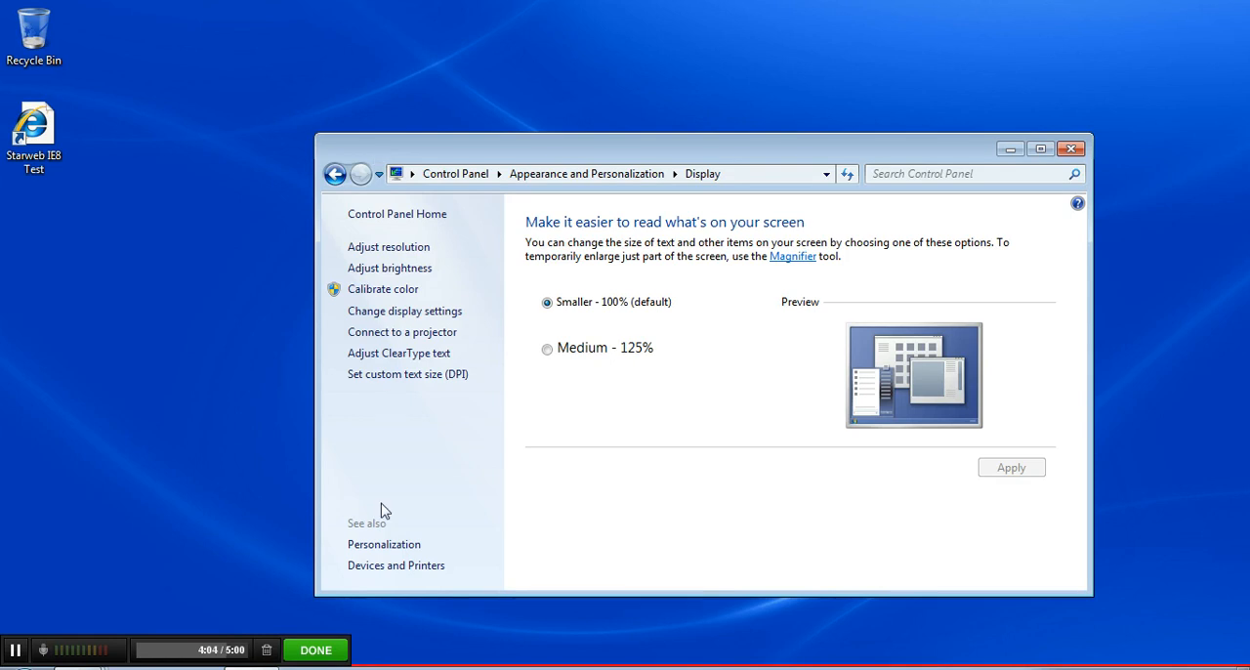
{"action": "mouse_move", "coordinate": [492, 422]}
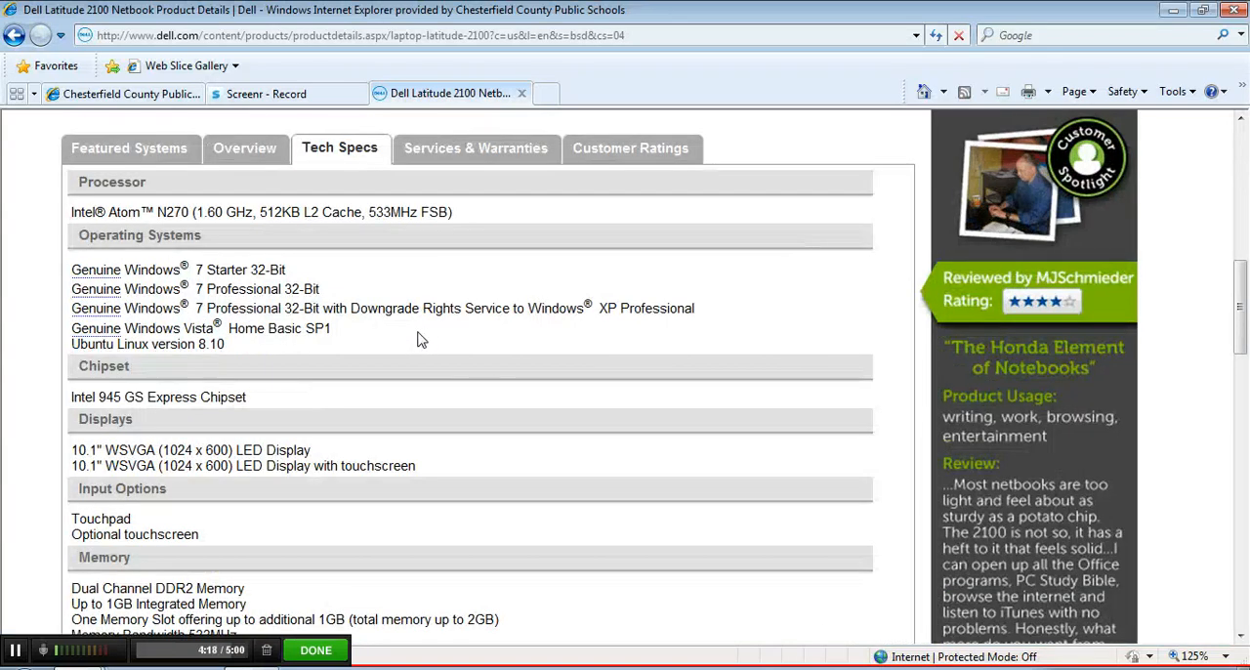
{"action": "left_click", "coordinate": [1191, 656]}
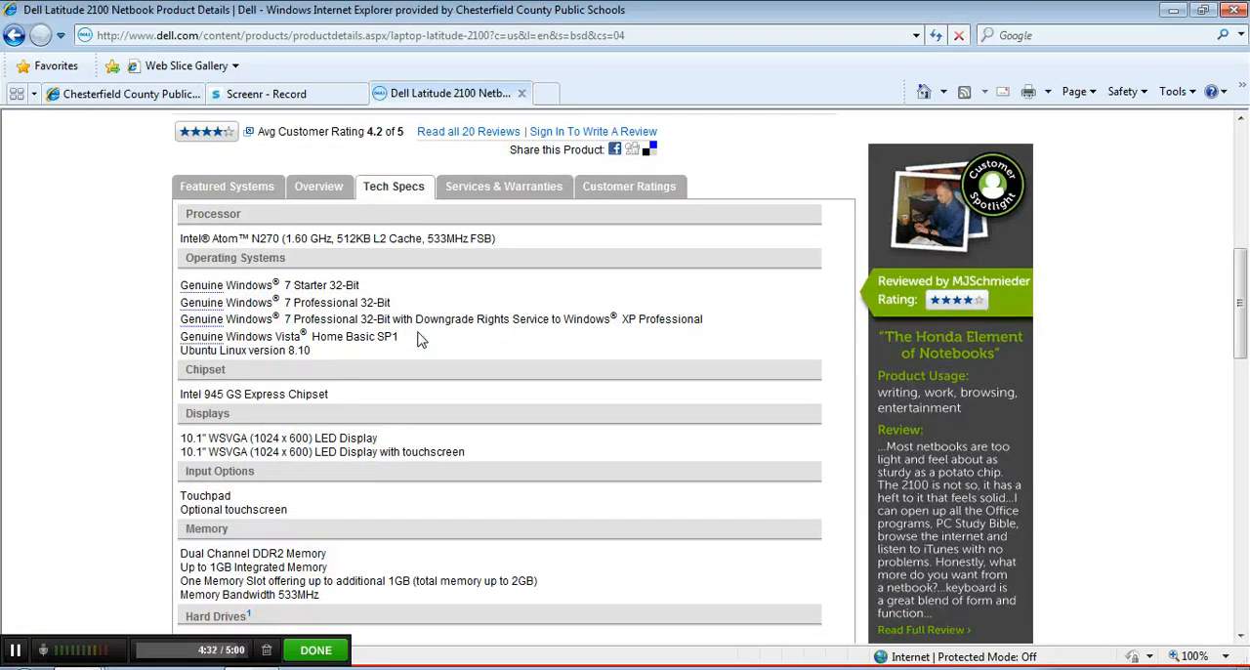
{"action": "mouse_move", "coordinate": [1162, 32]}
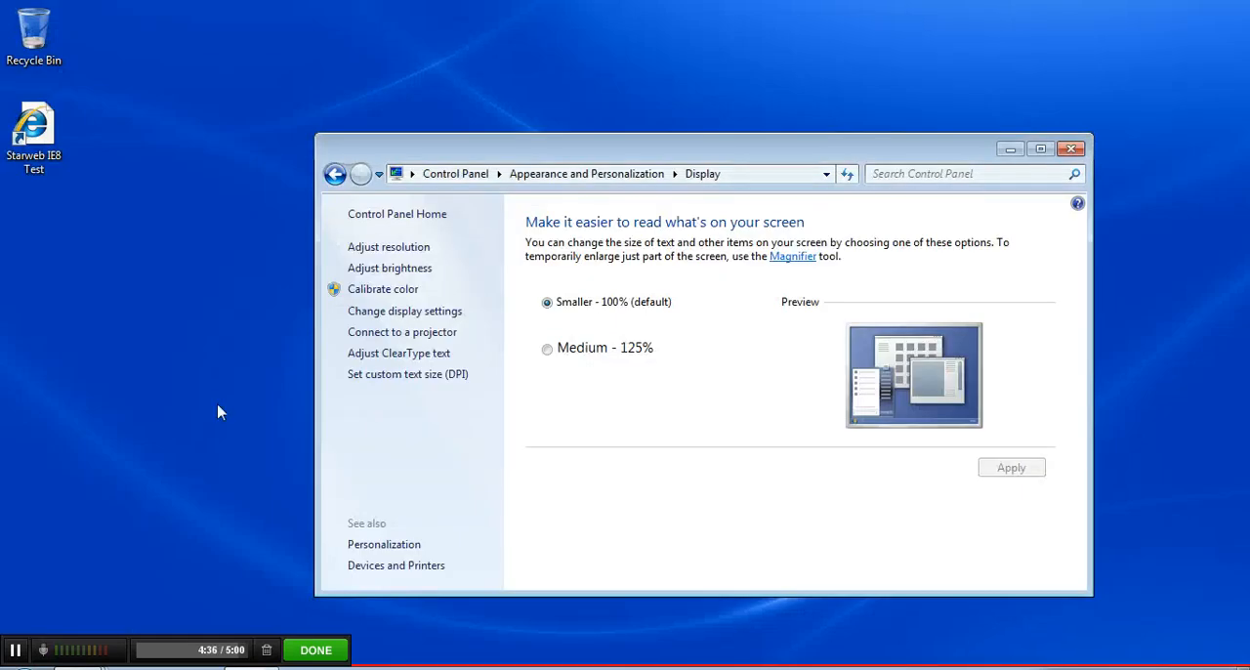
{"action": "mouse_move", "coordinate": [389, 246]}
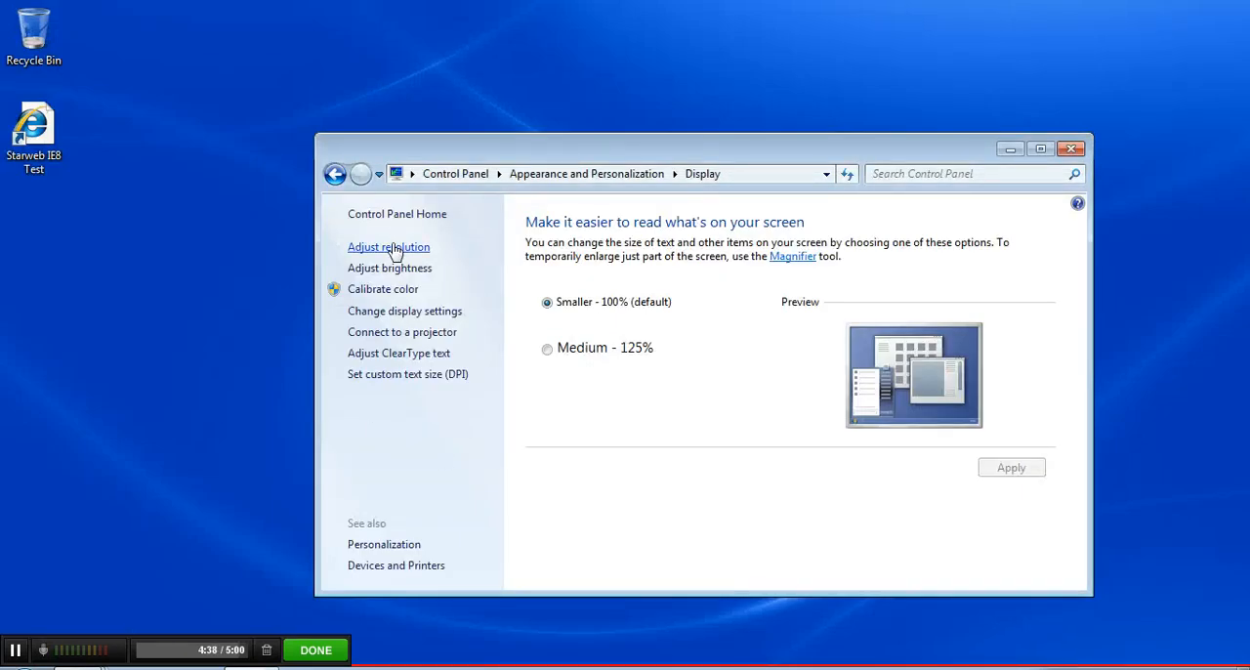
Check Screen Resolution, then return to 'Make text and other items larger or smaller'
{"action": "left_click", "coordinate": [388, 246]}
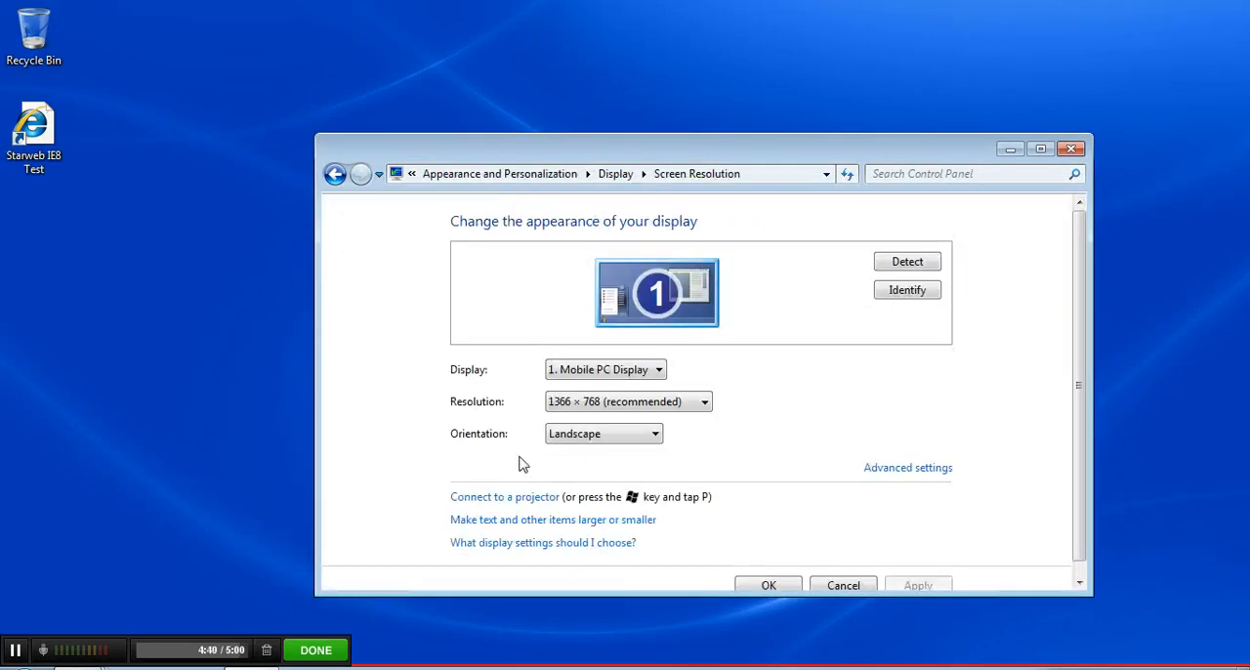
{"action": "mouse_move", "coordinate": [527, 531]}
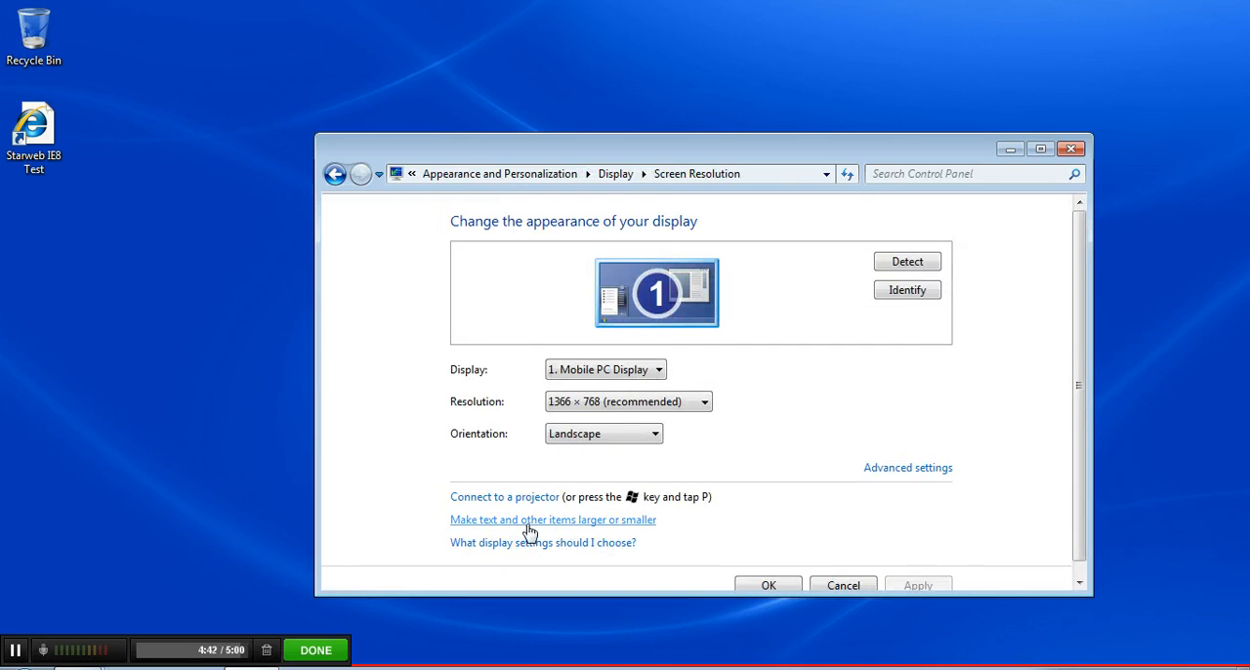
{"action": "left_click", "coordinate": [551, 519]}
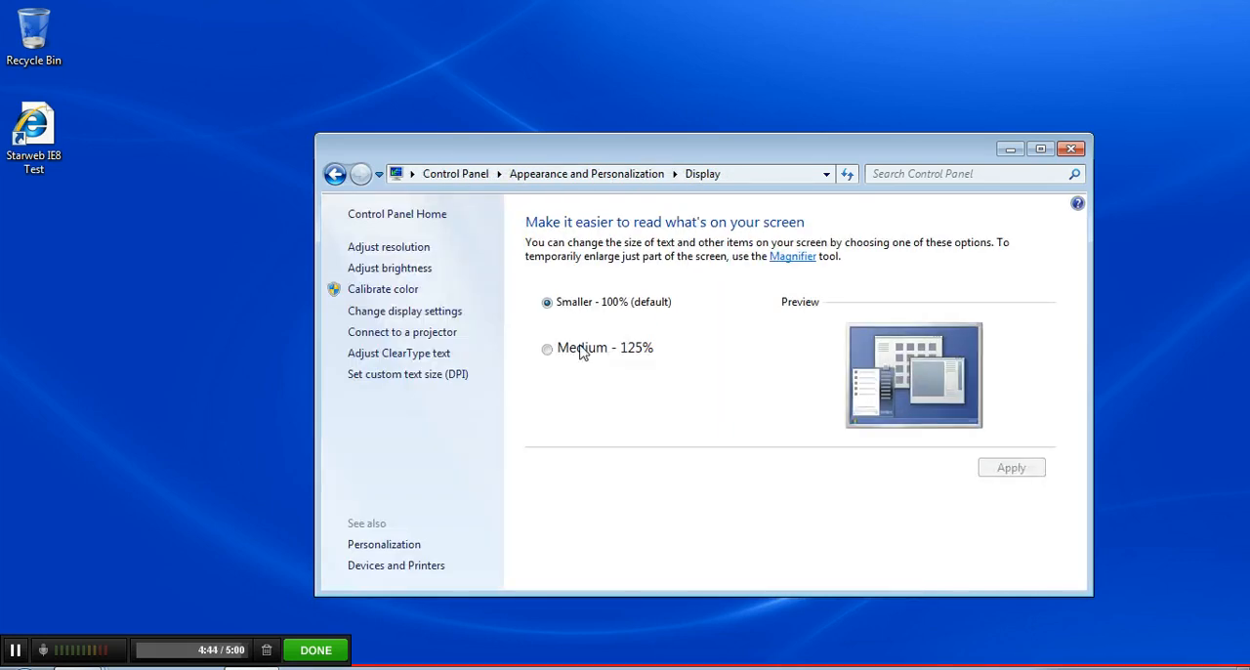